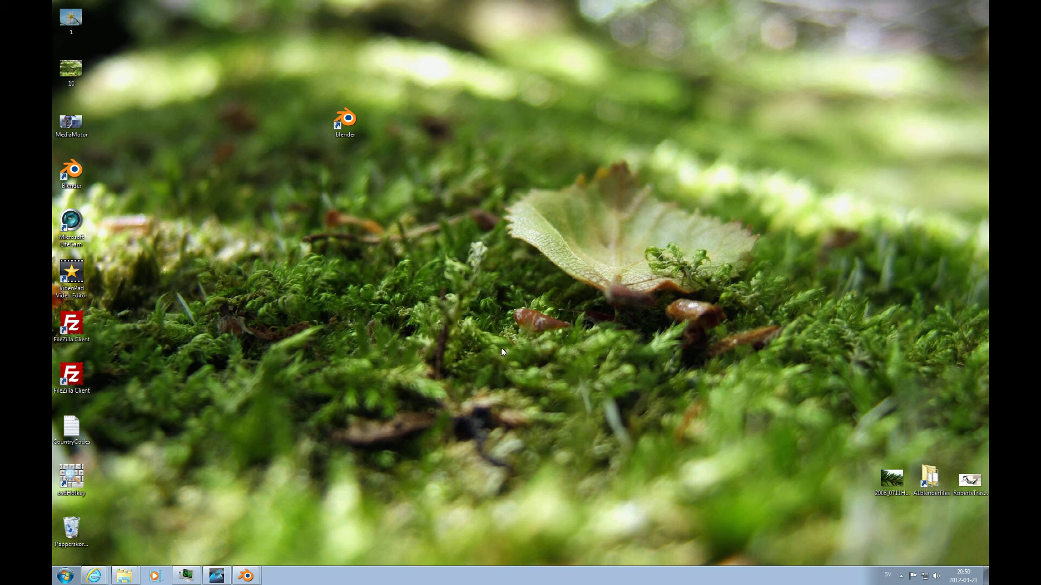
mouse_move(492, 353)
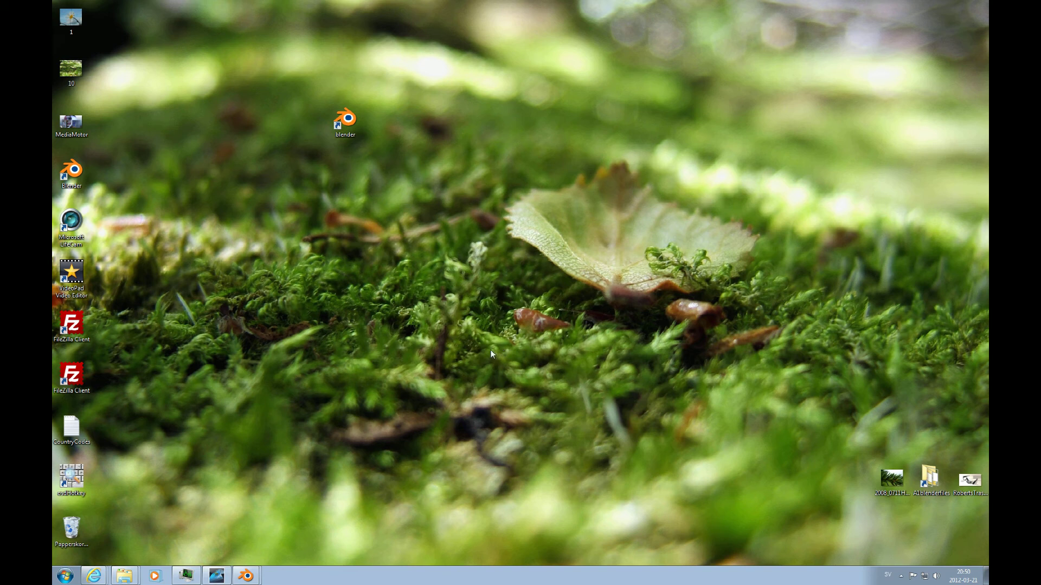
mouse_move(501, 357)
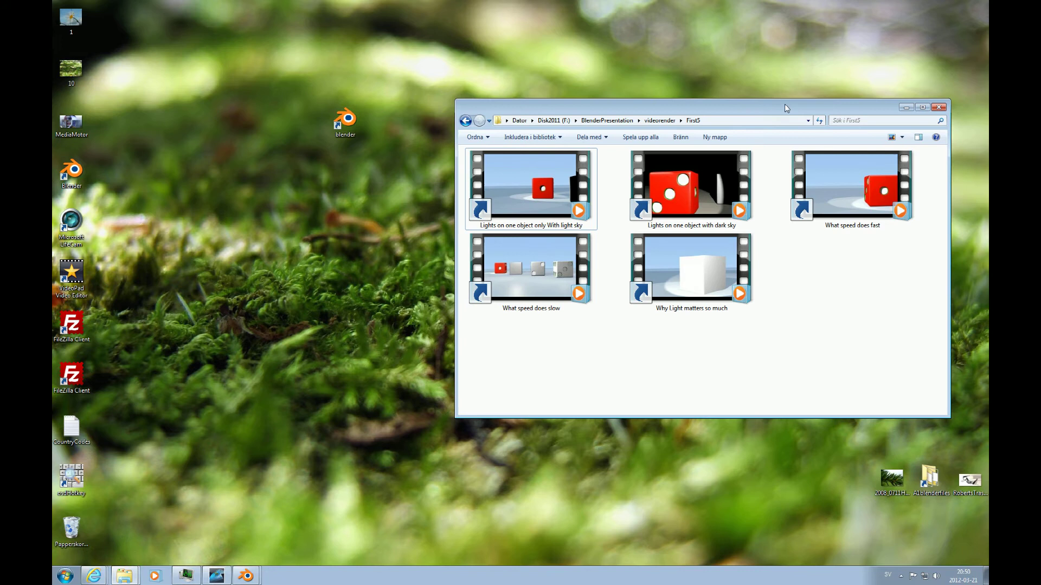
mouse_move(785, 129)
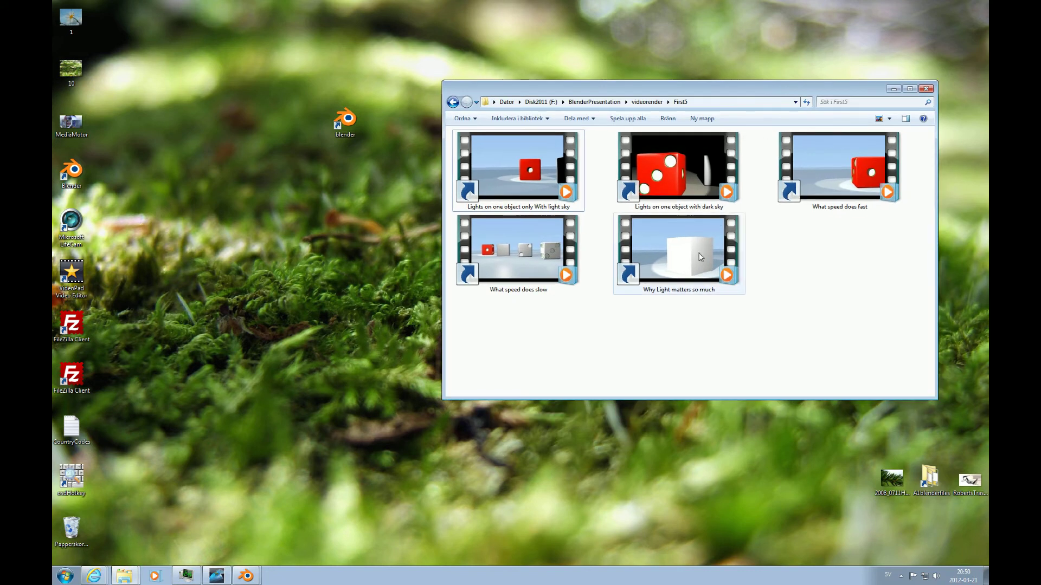
mouse_move(691, 267)
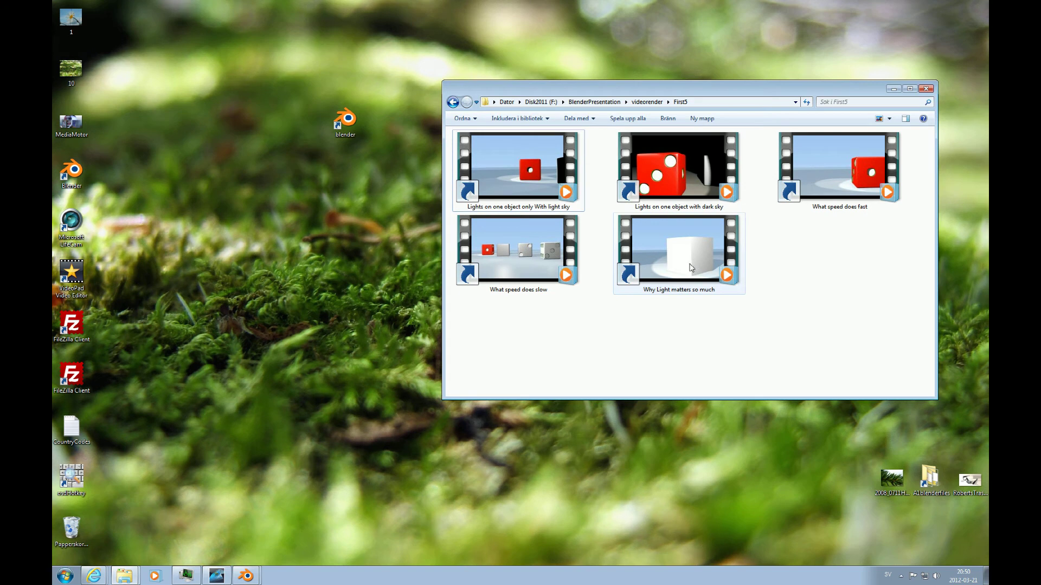
mouse_move(694, 265)
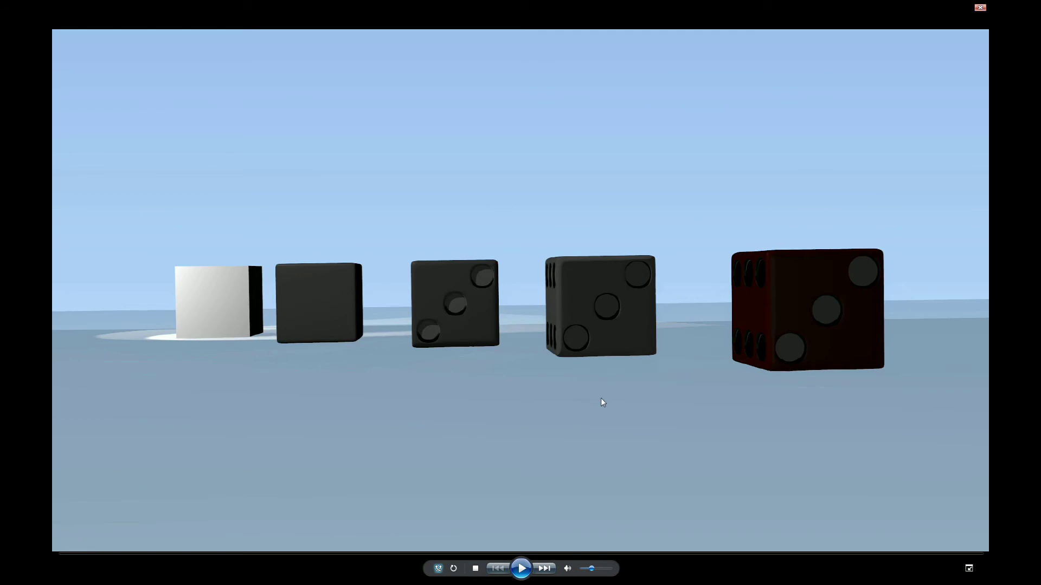
mouse_move(490, 318)
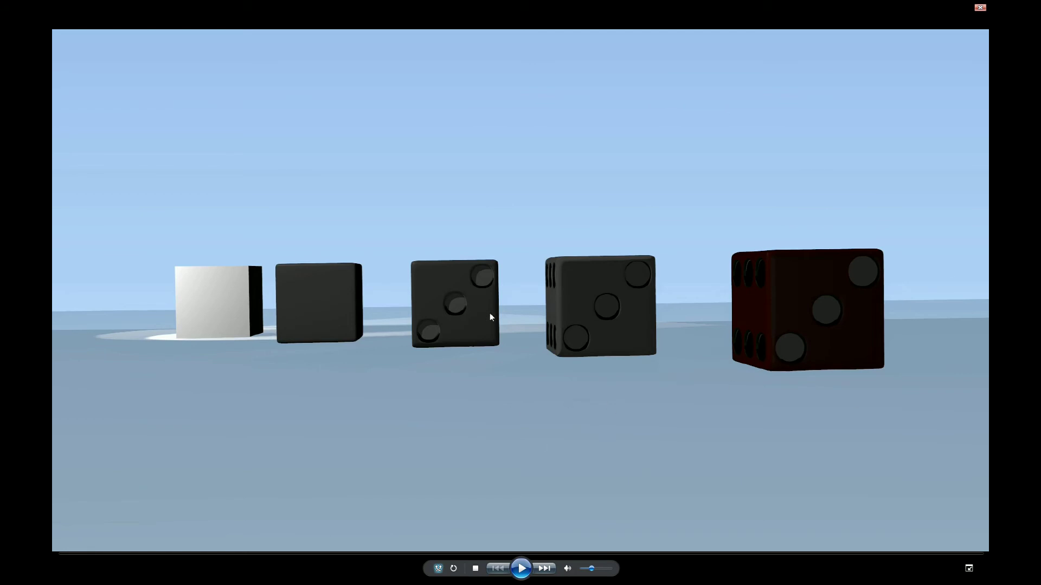
mouse_move(516, 285)
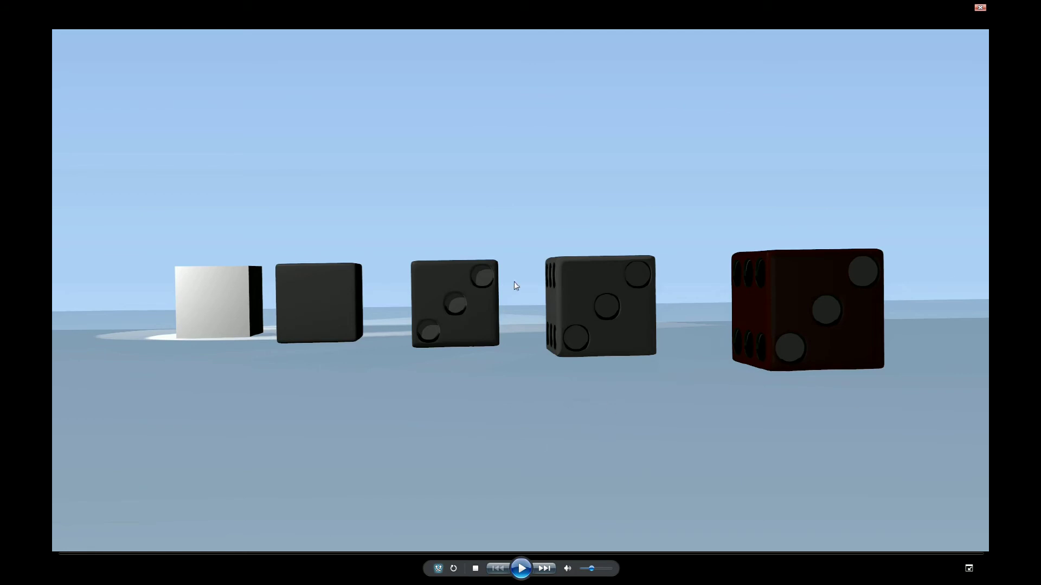
mouse_move(704, 419)
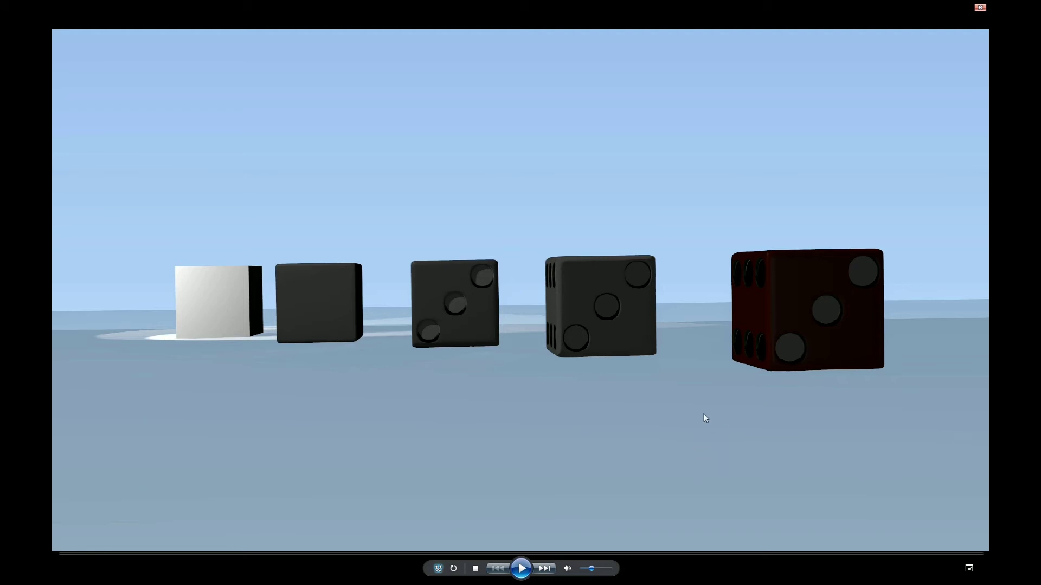
mouse_move(228, 363)
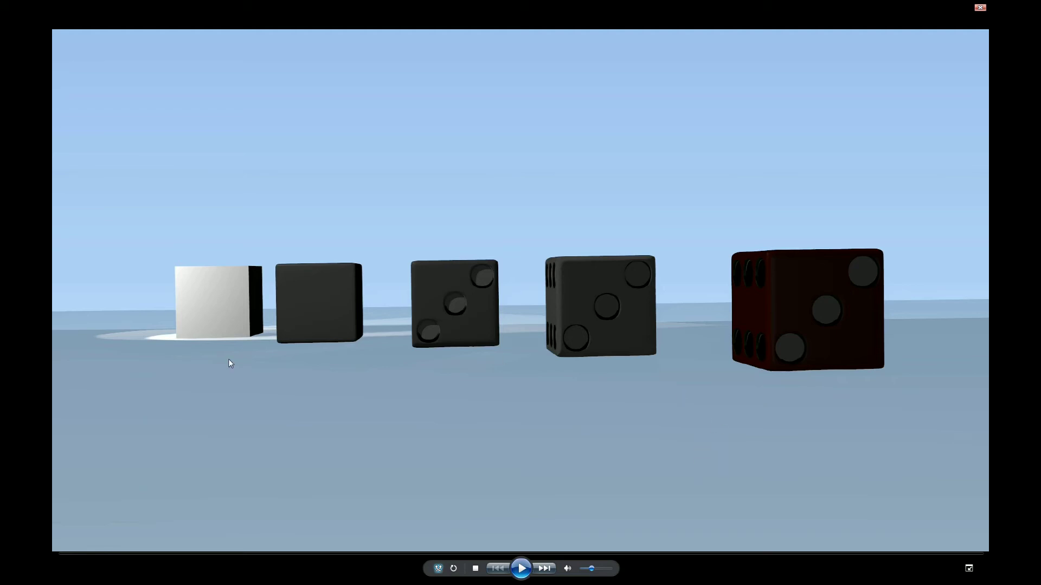
mouse_move(205, 348)
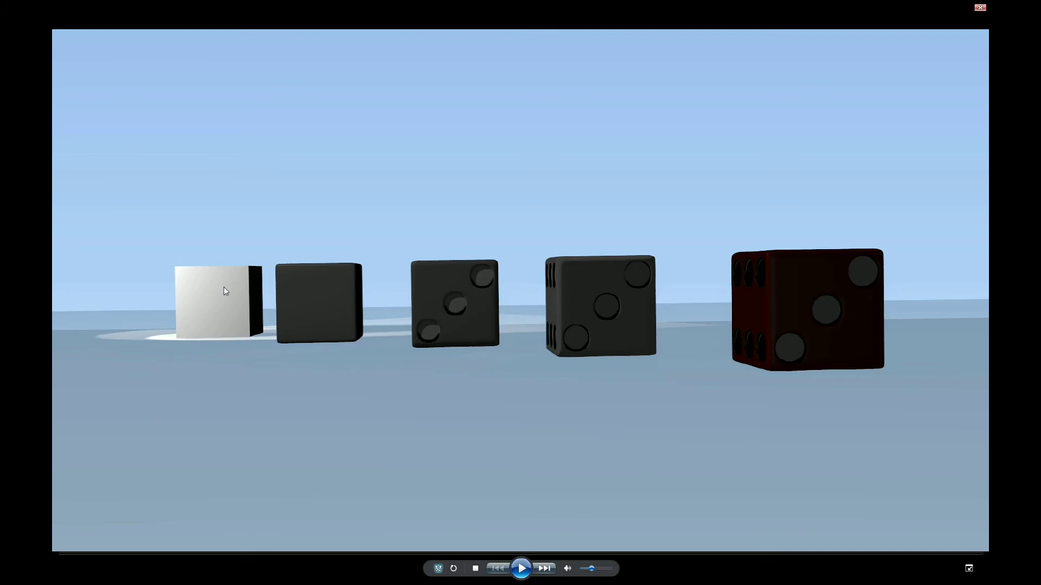
mouse_move(253, 333)
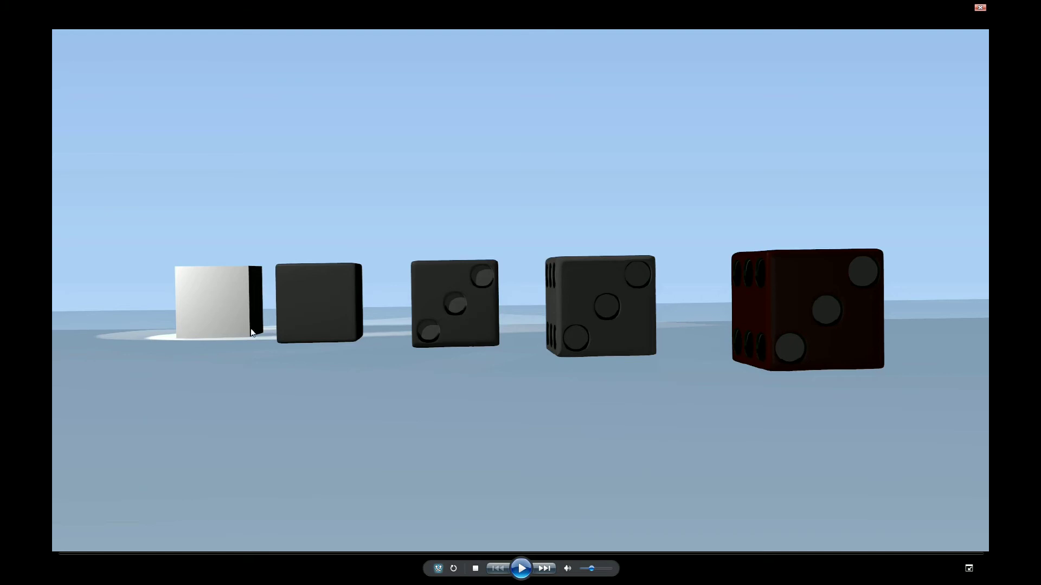
mouse_move(310, 331)
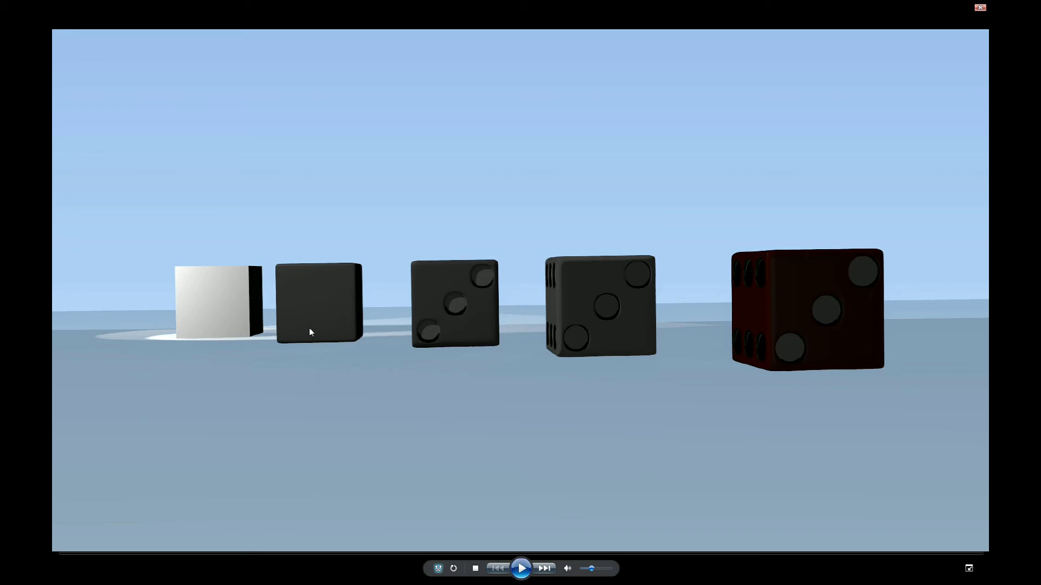
mouse_move(307, 339)
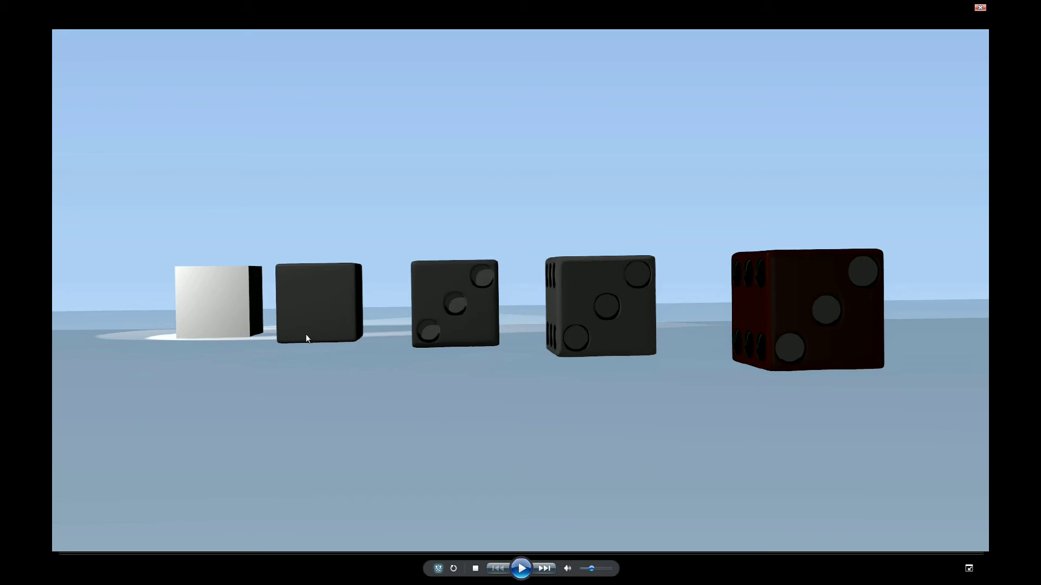
mouse_move(391, 344)
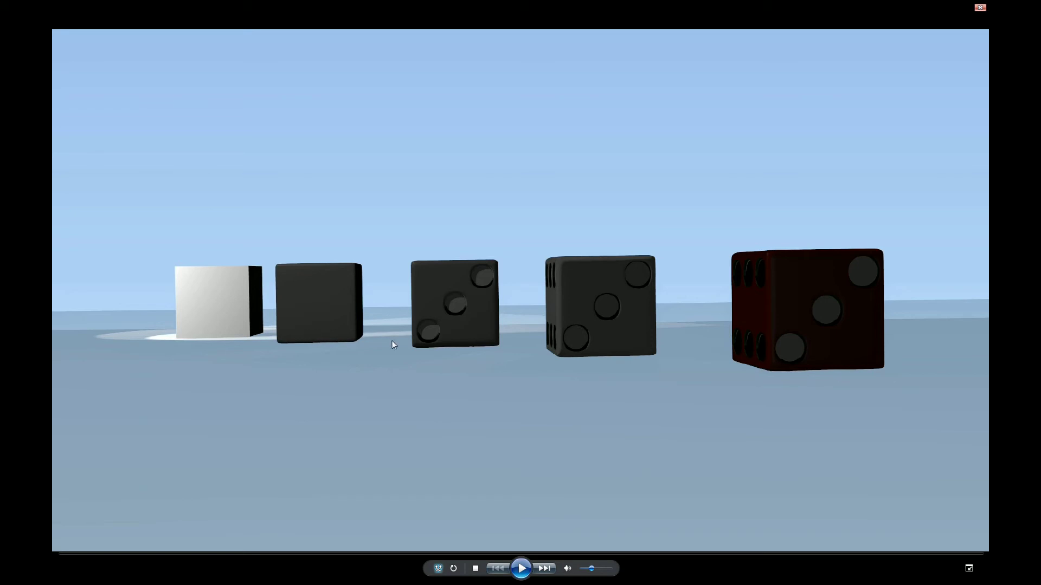
mouse_move(761, 291)
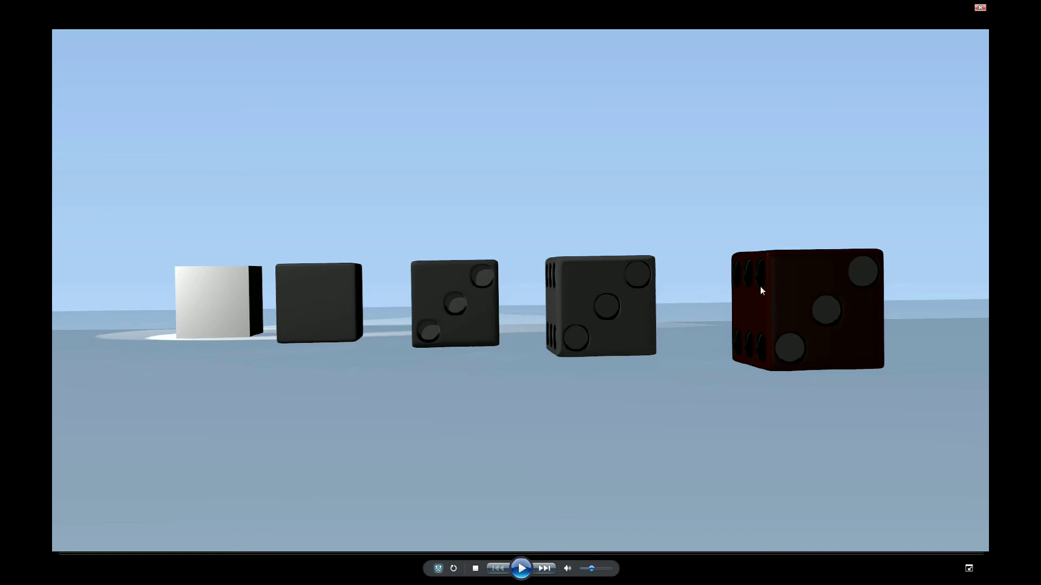
mouse_move(253, 314)
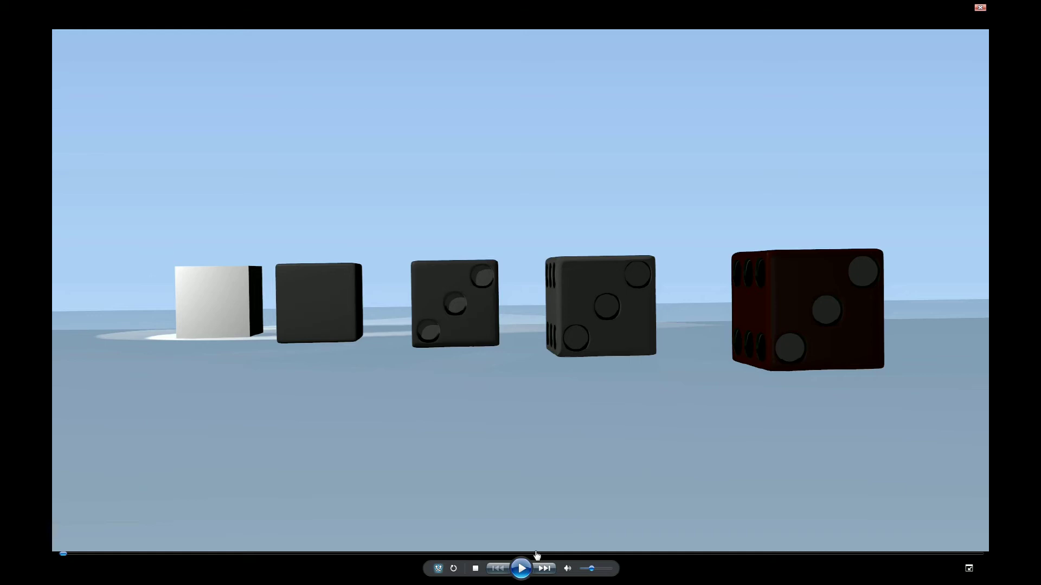
mouse_move(445, 421)
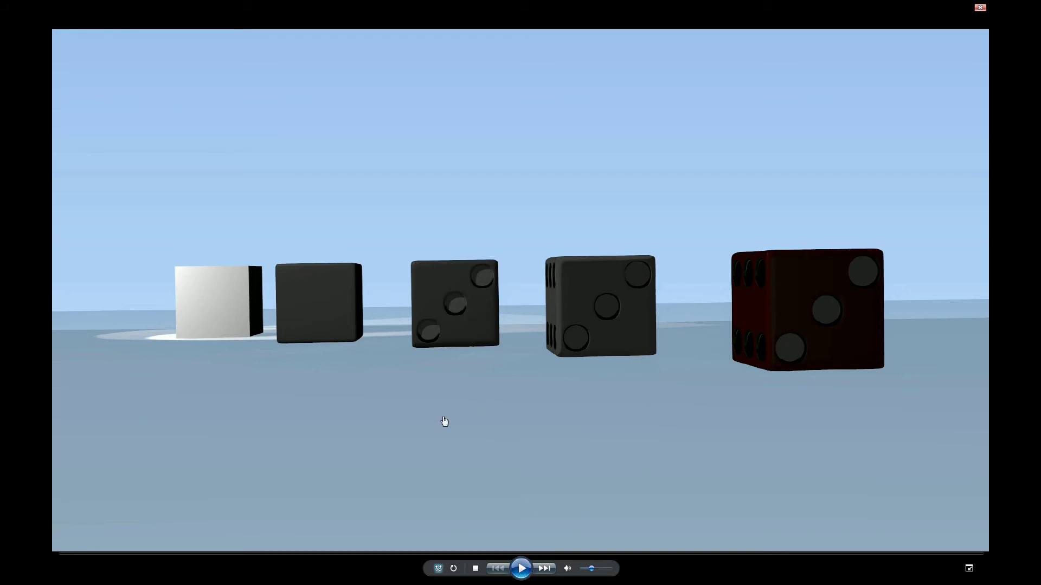
mouse_move(193, 306)
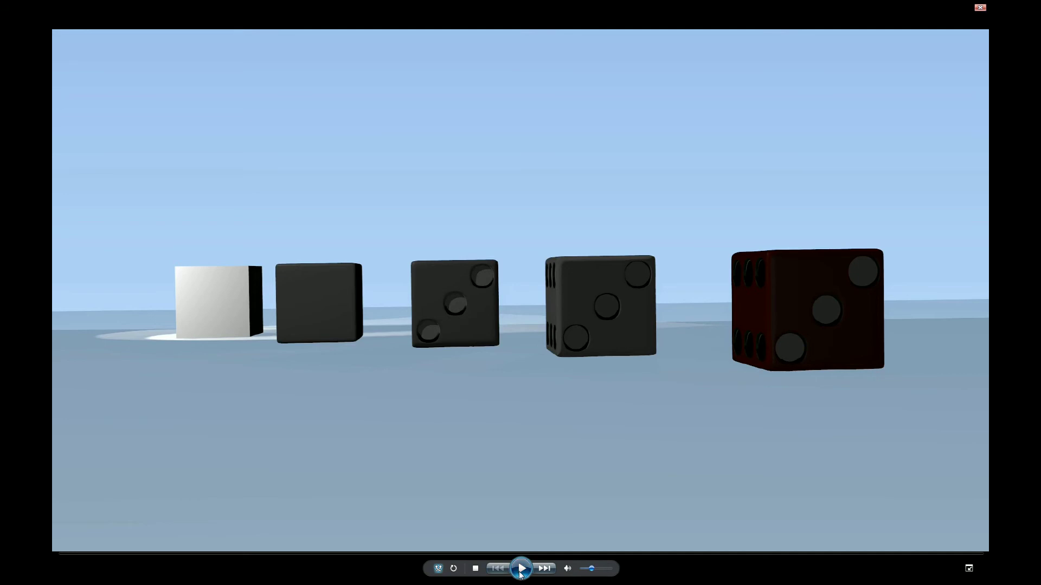
left_click(520, 568)
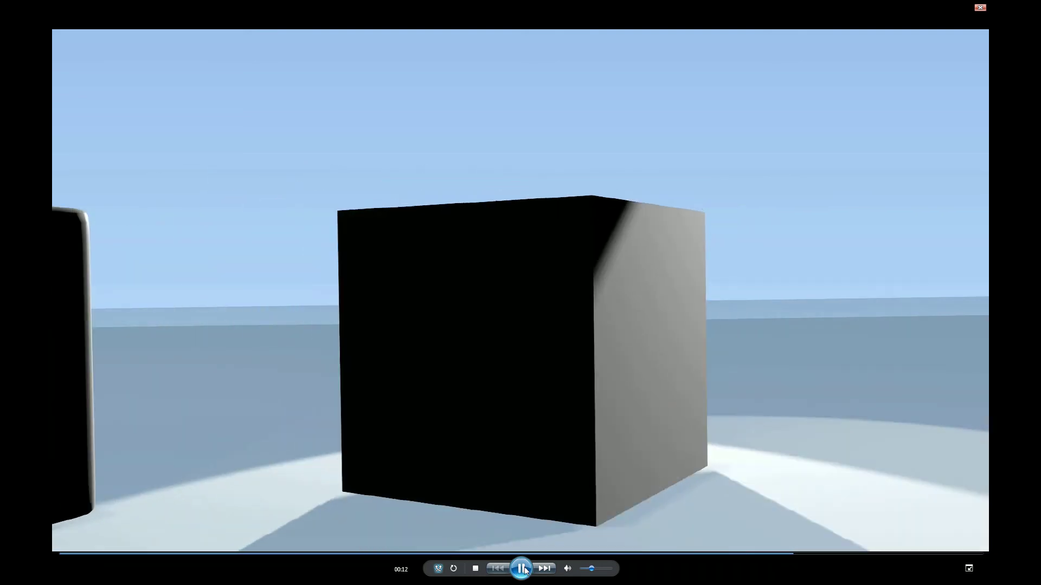
left_click(521, 569)
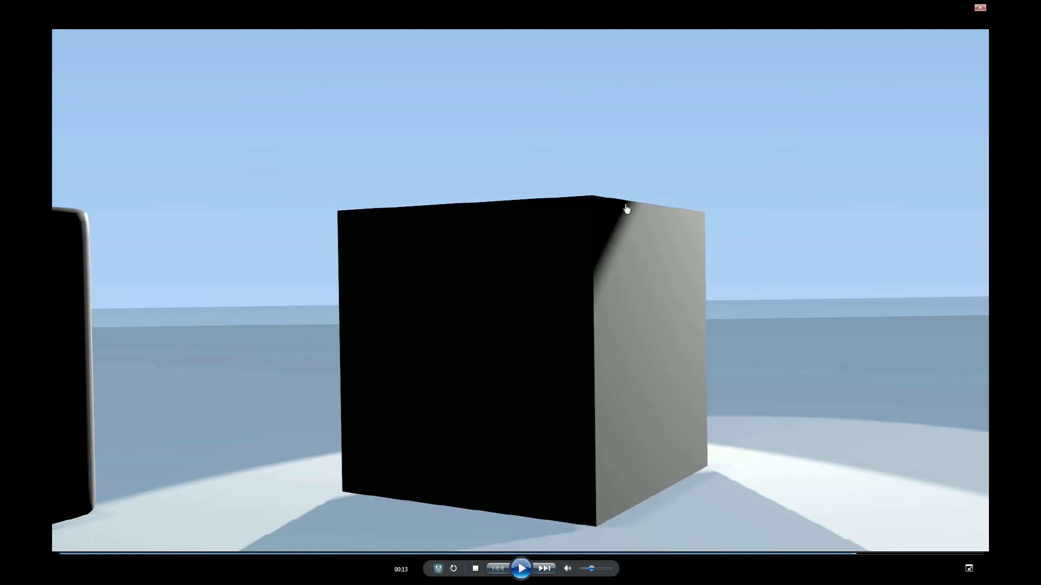
mouse_move(608, 254)
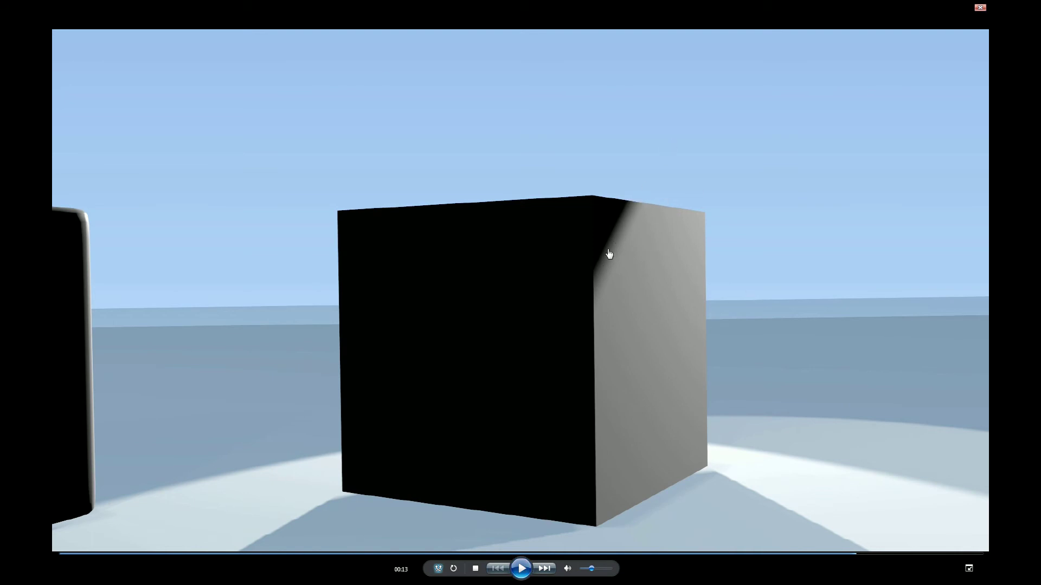
mouse_move(650, 288)
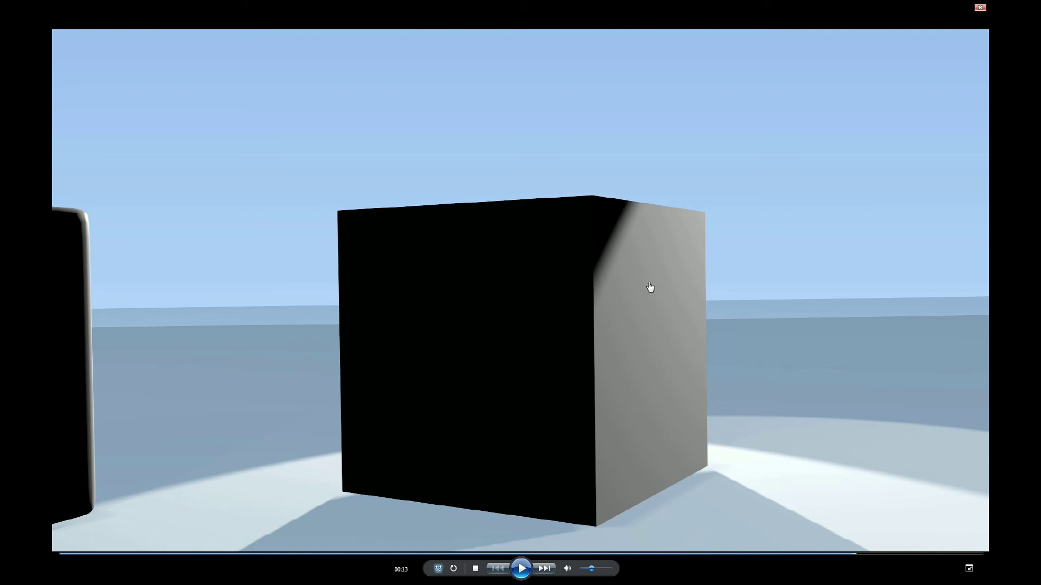
mouse_move(636, 166)
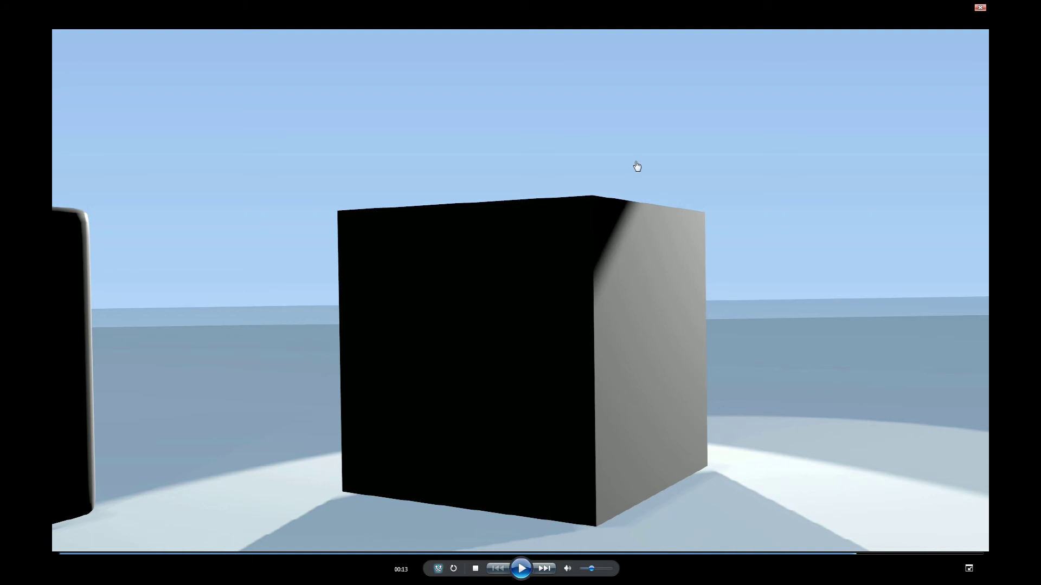
mouse_move(620, 309)
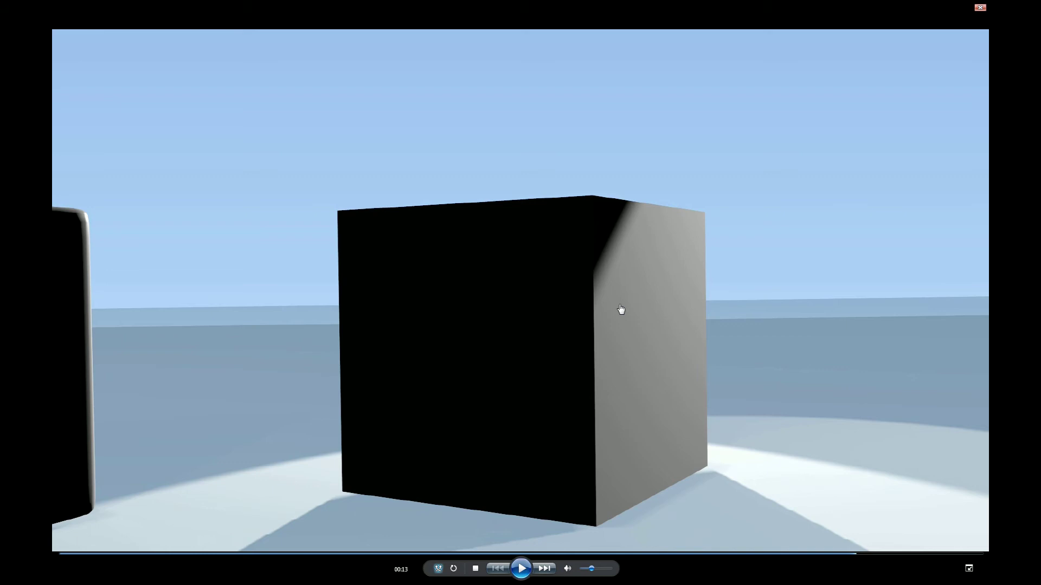
mouse_move(531, 309)
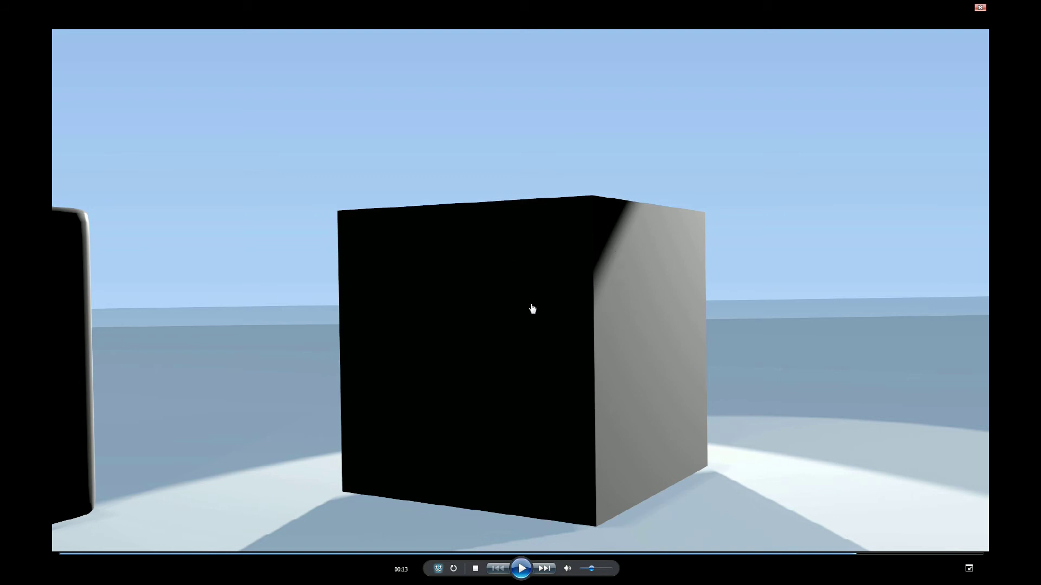
mouse_move(637, 197)
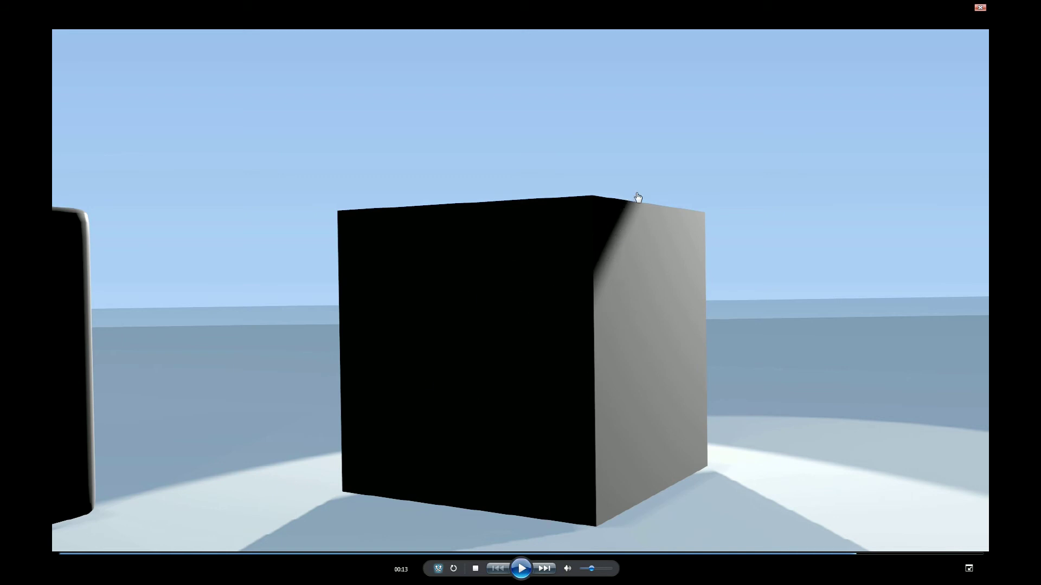
mouse_move(600, 278)
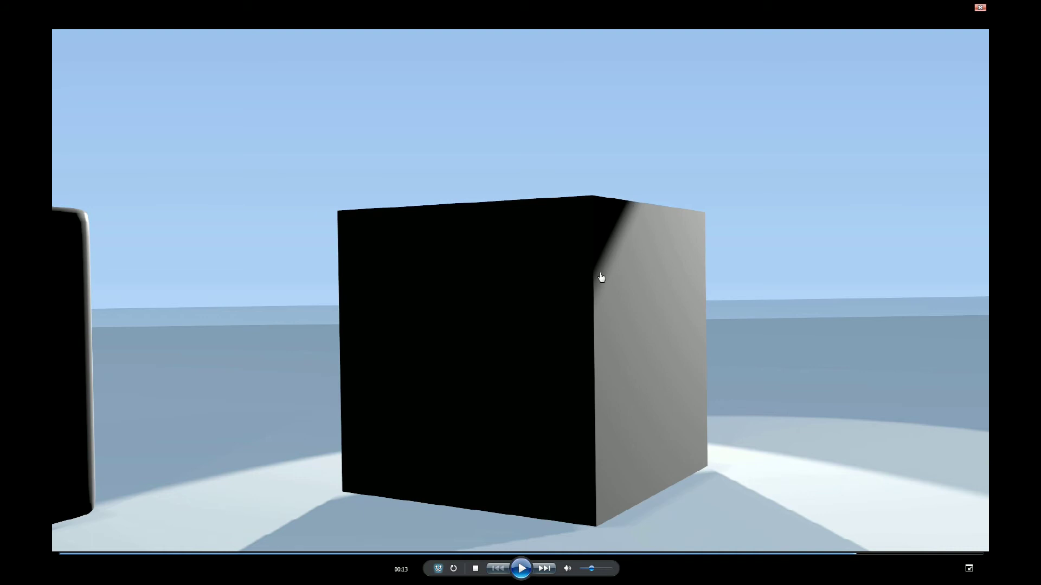
mouse_move(648, 393)
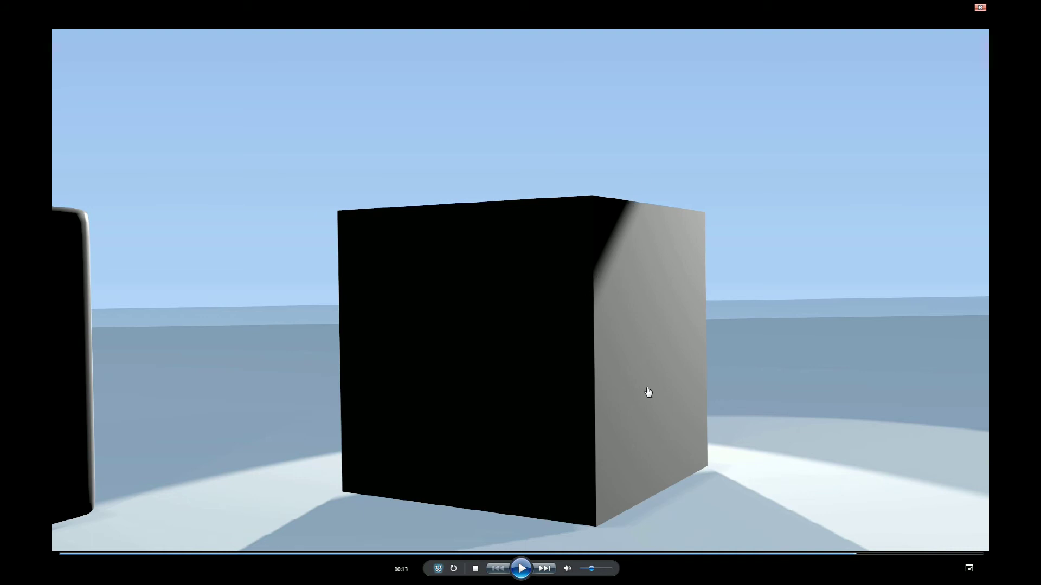
mouse_move(428, 310)
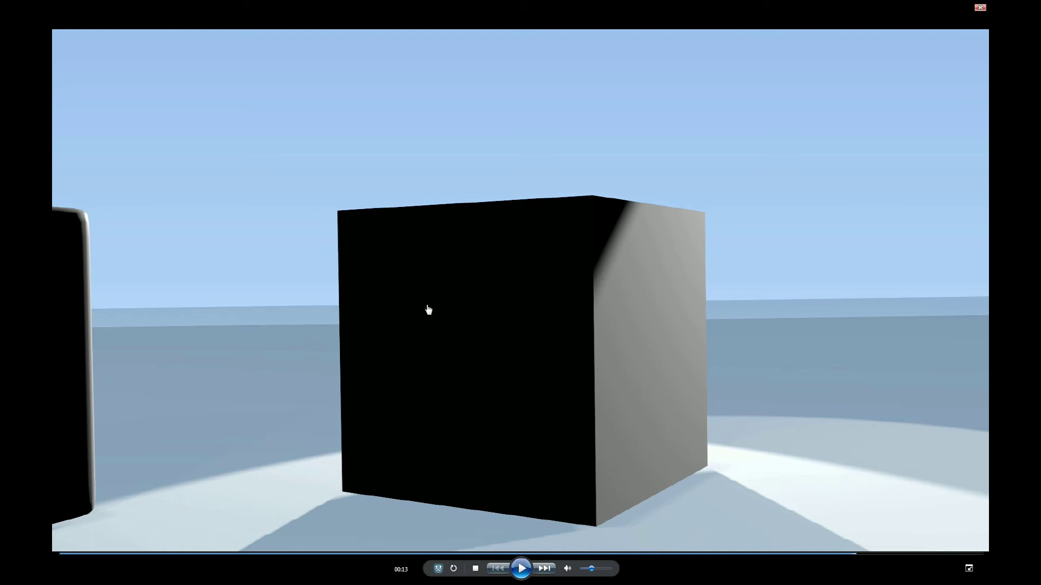
mouse_move(725, 514)
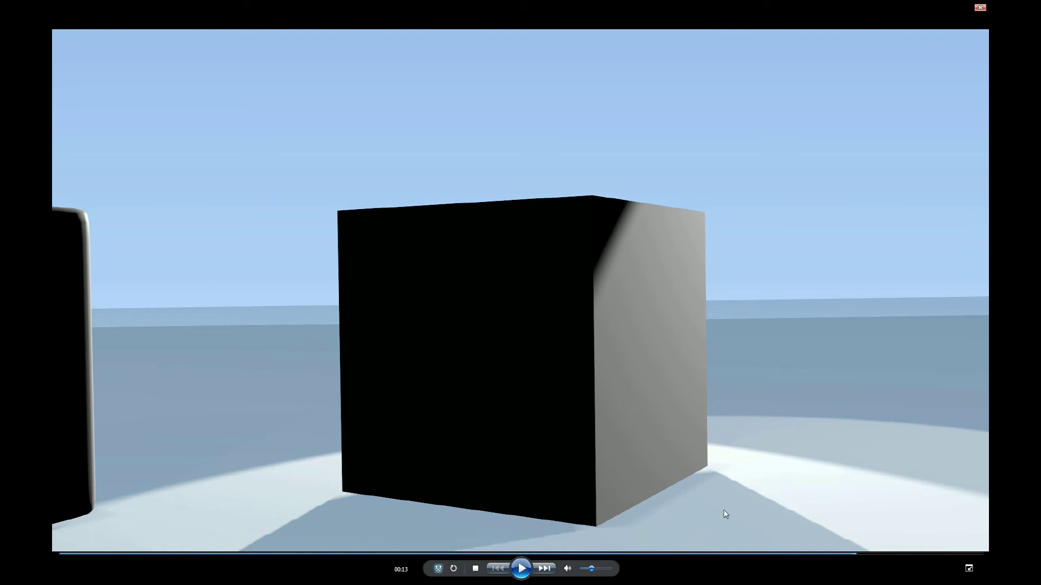
mouse_move(572, 304)
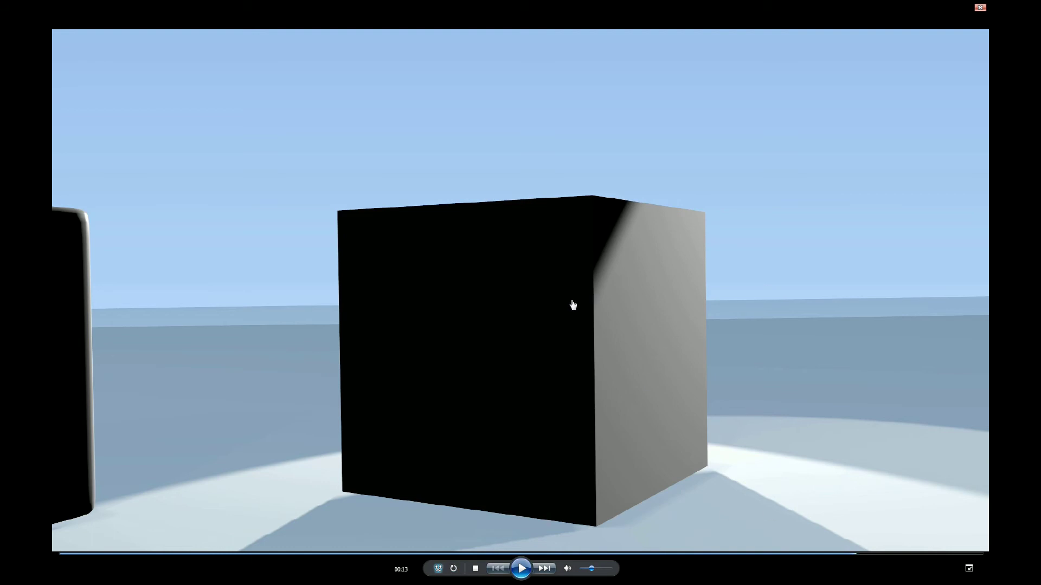
mouse_move(619, 331)
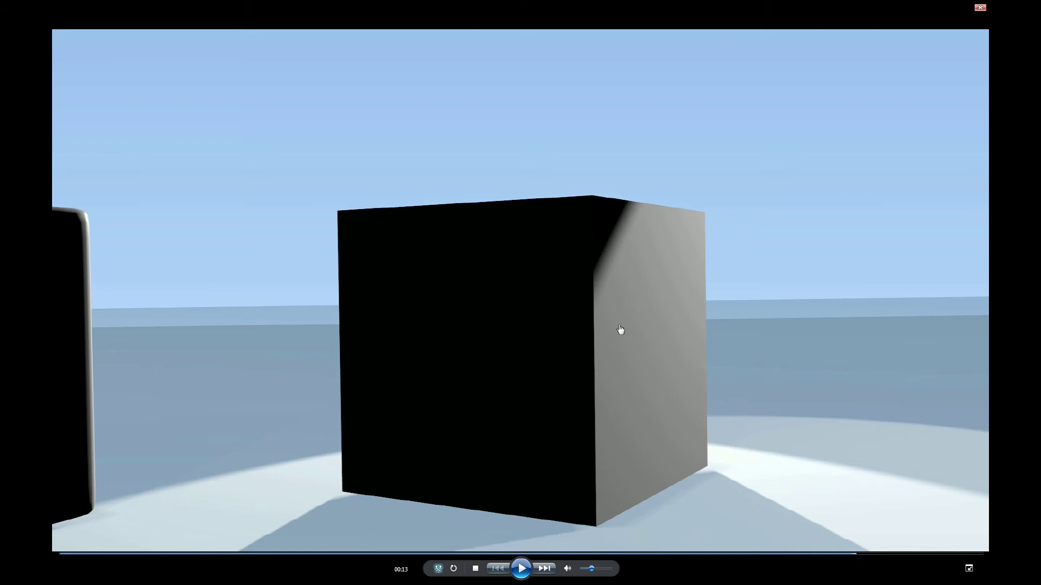
mouse_move(657, 334)
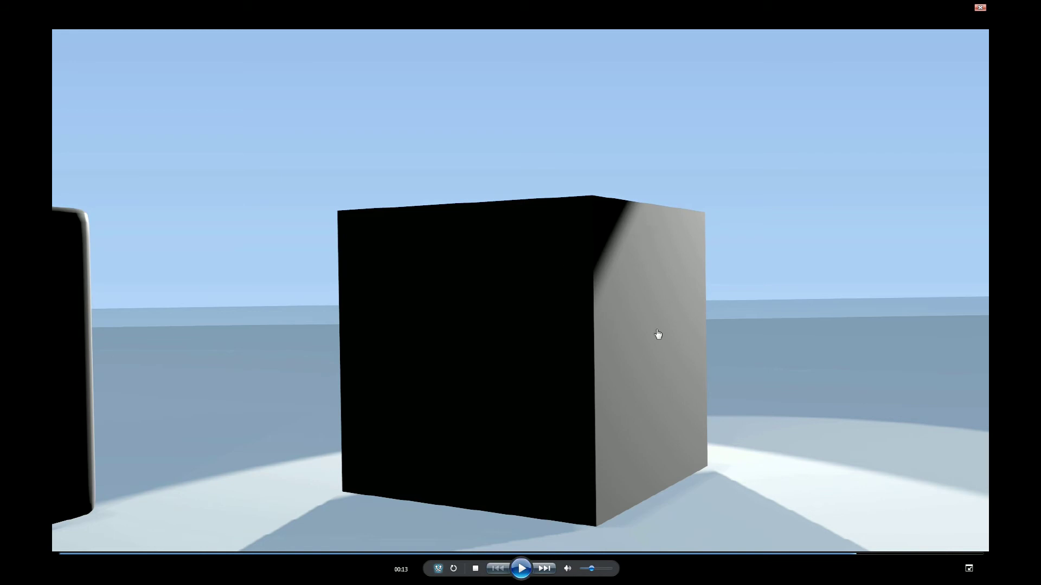
mouse_move(596, 432)
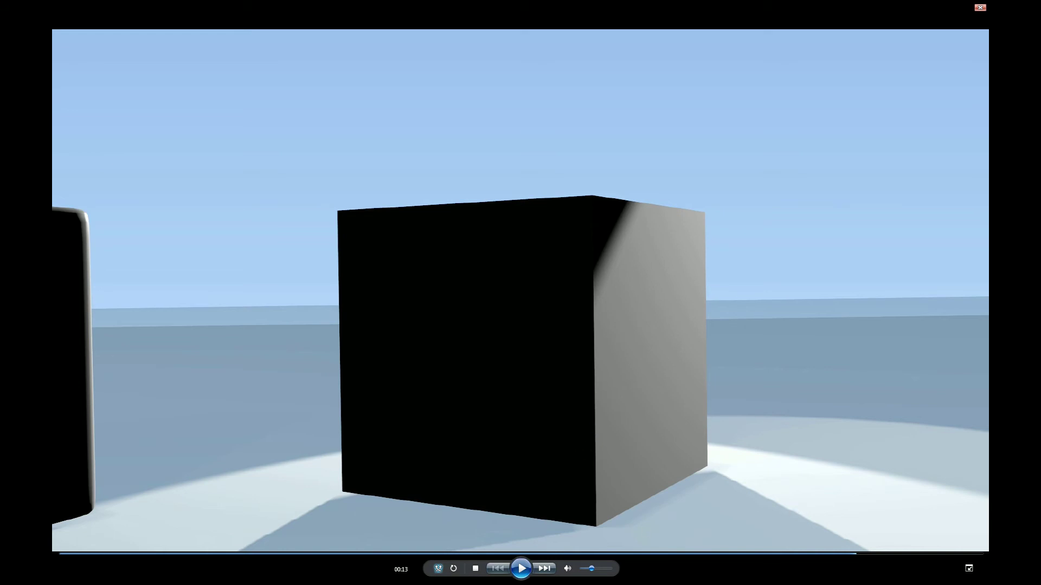
Briefly play and pause the lighting clip, then rewind it to the opening row of five dice.
left_click(521, 569)
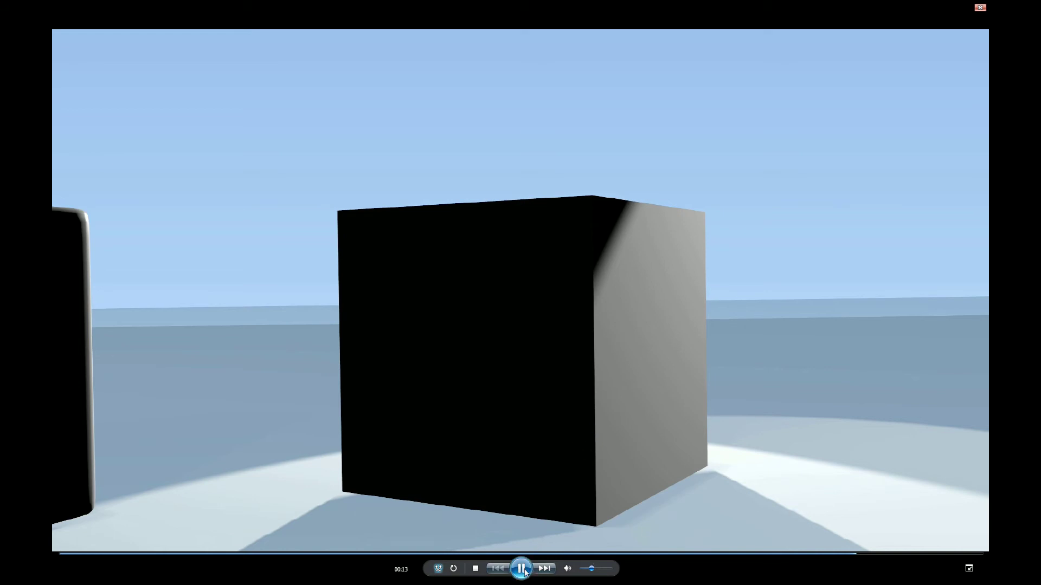
left_click(521, 568)
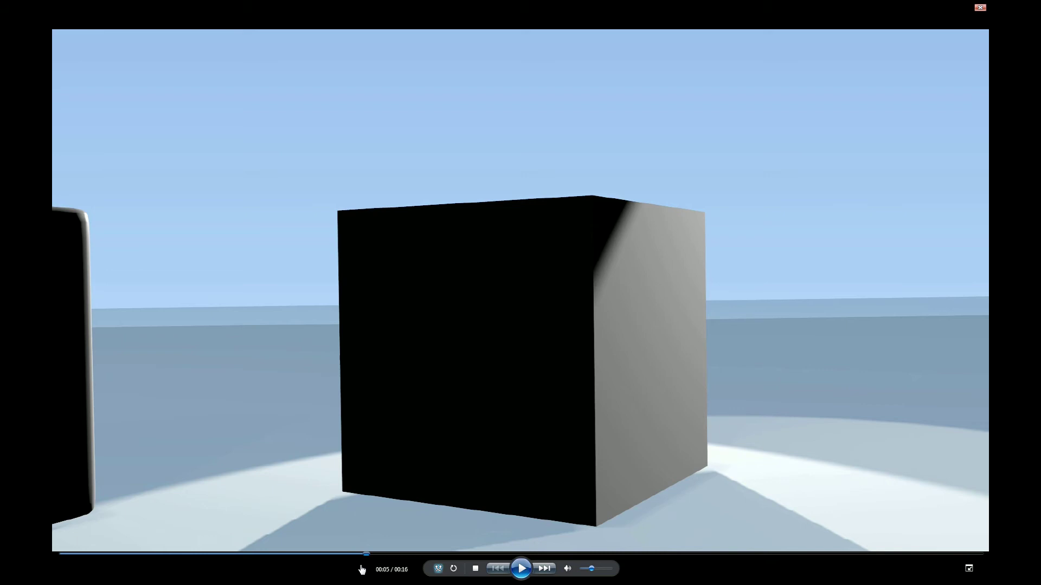
left_click_drag(367, 553, 281, 553)
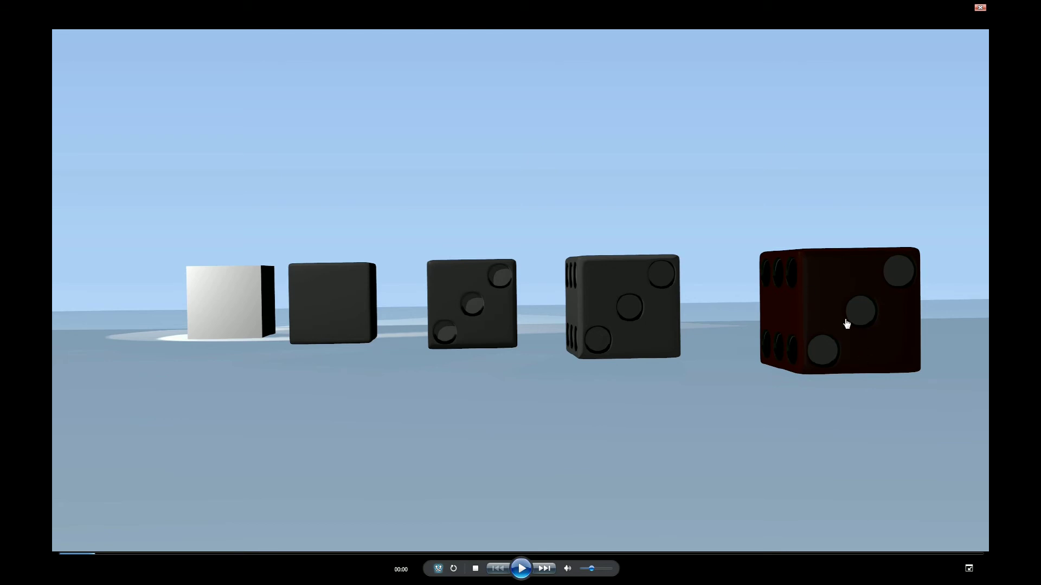
mouse_move(596, 339)
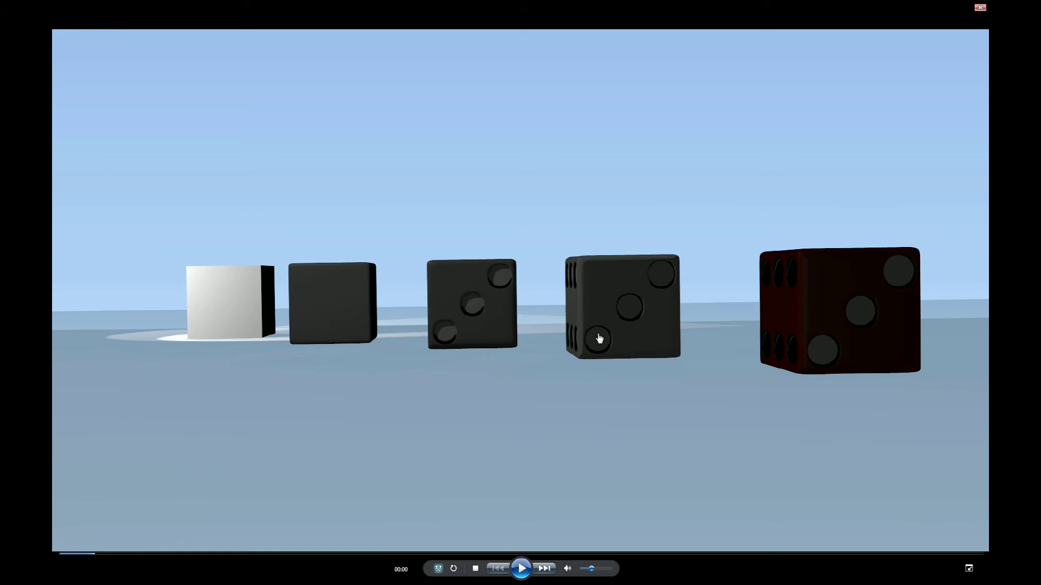
mouse_move(237, 288)
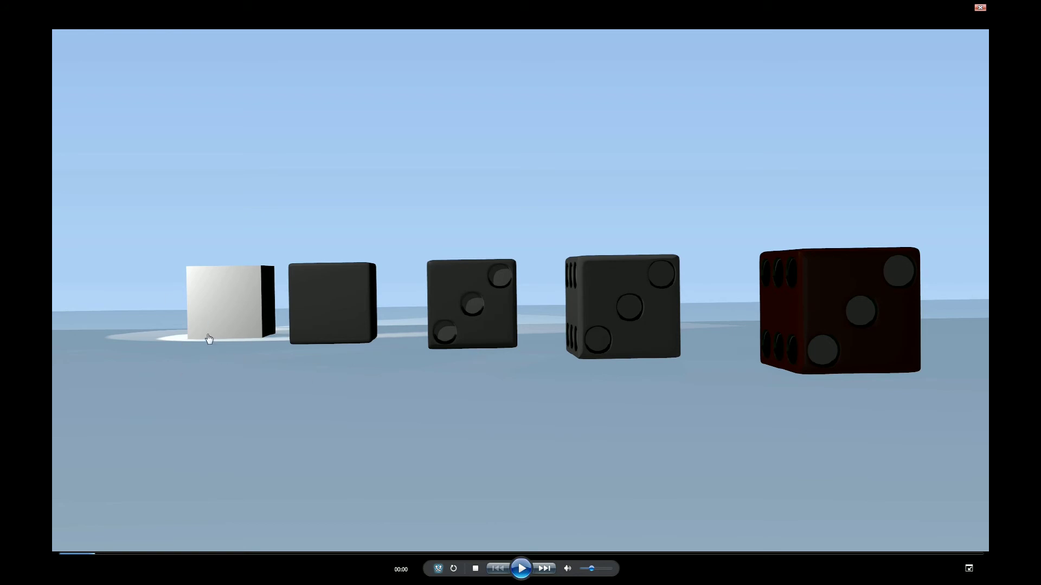
mouse_move(207, 276)
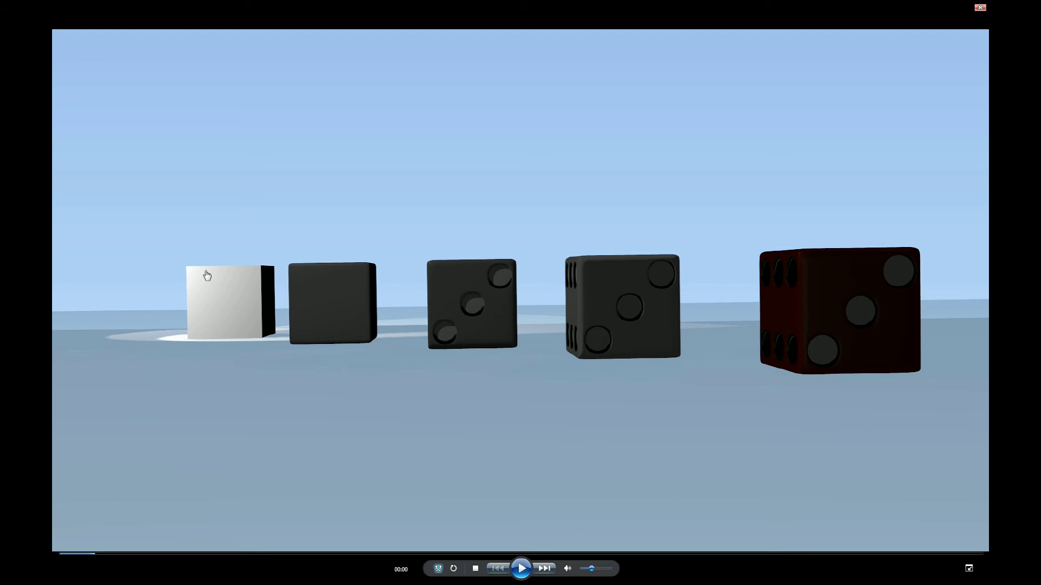
mouse_move(611, 434)
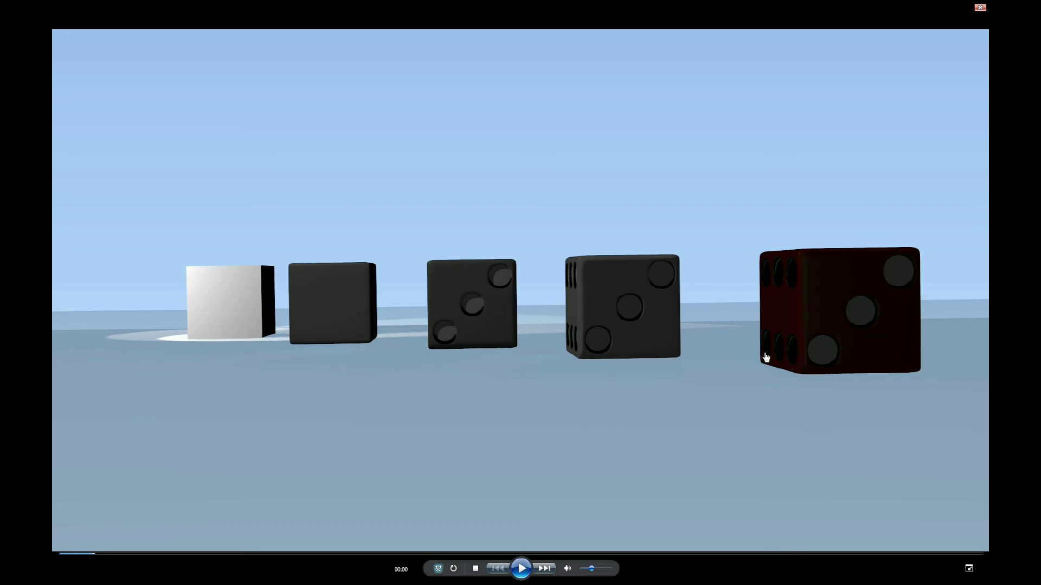
mouse_move(762, 376)
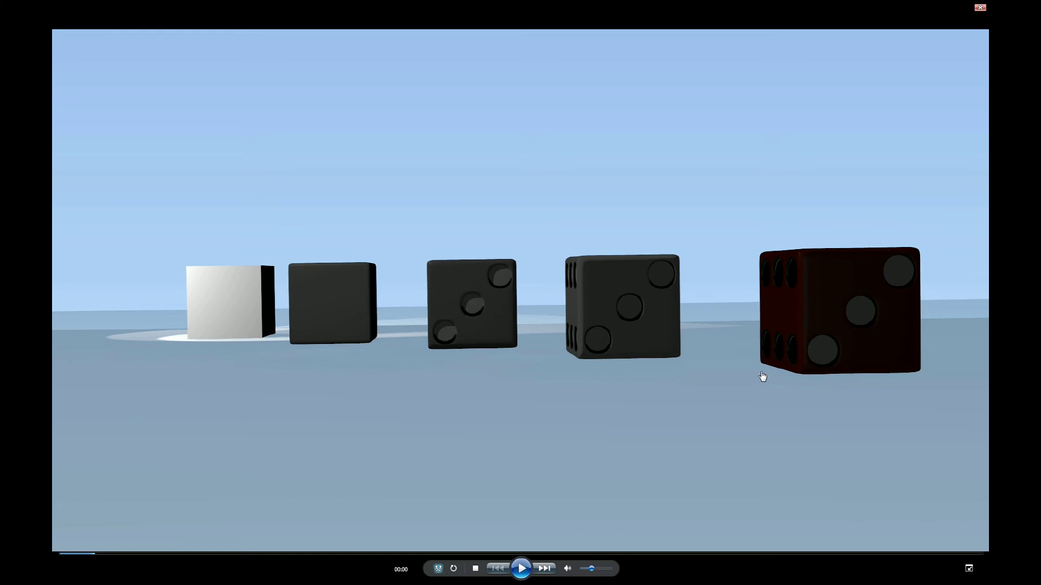
mouse_move(813, 359)
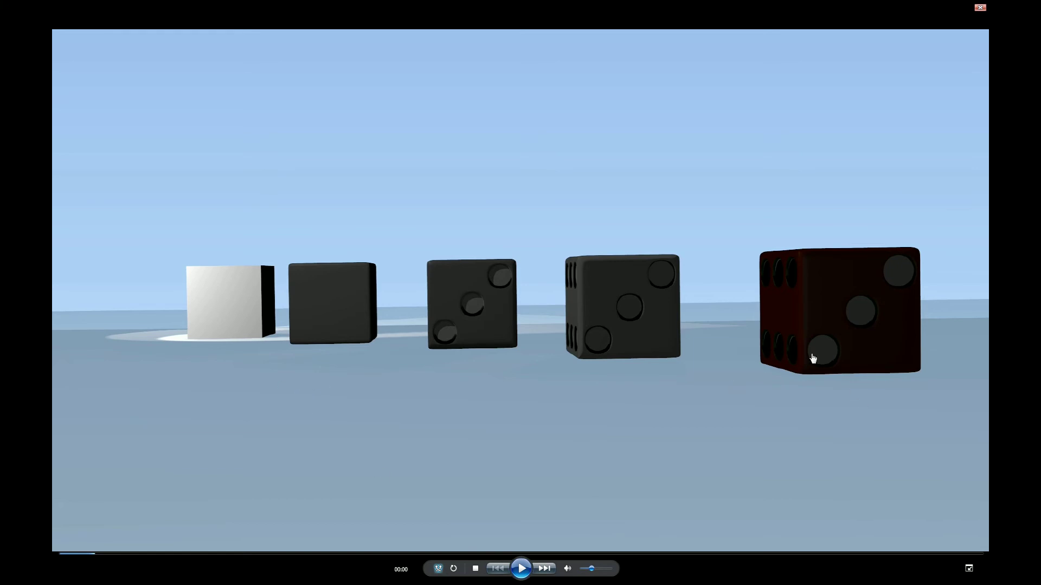
mouse_move(699, 346)
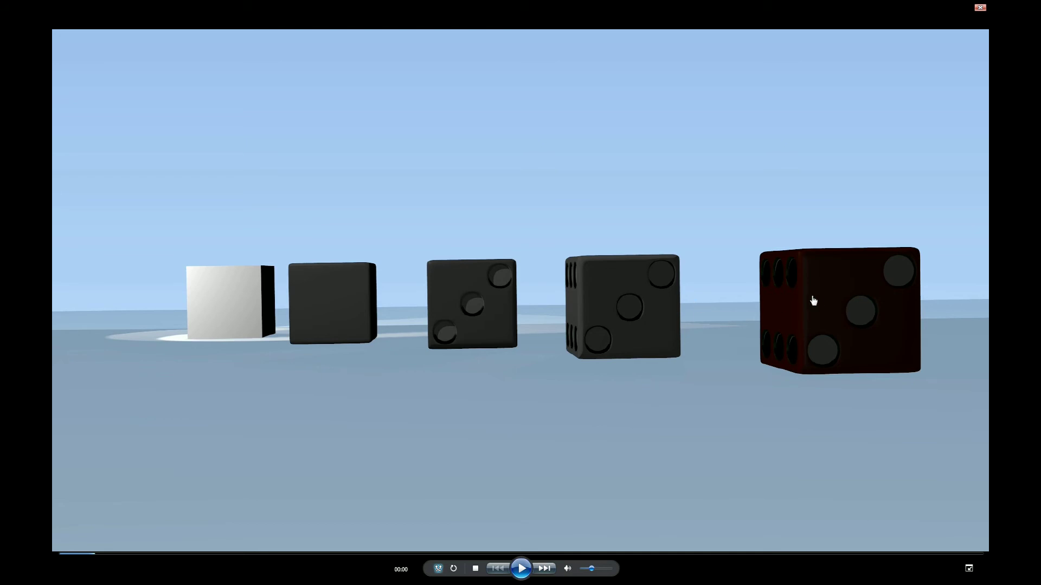
mouse_move(835, 309)
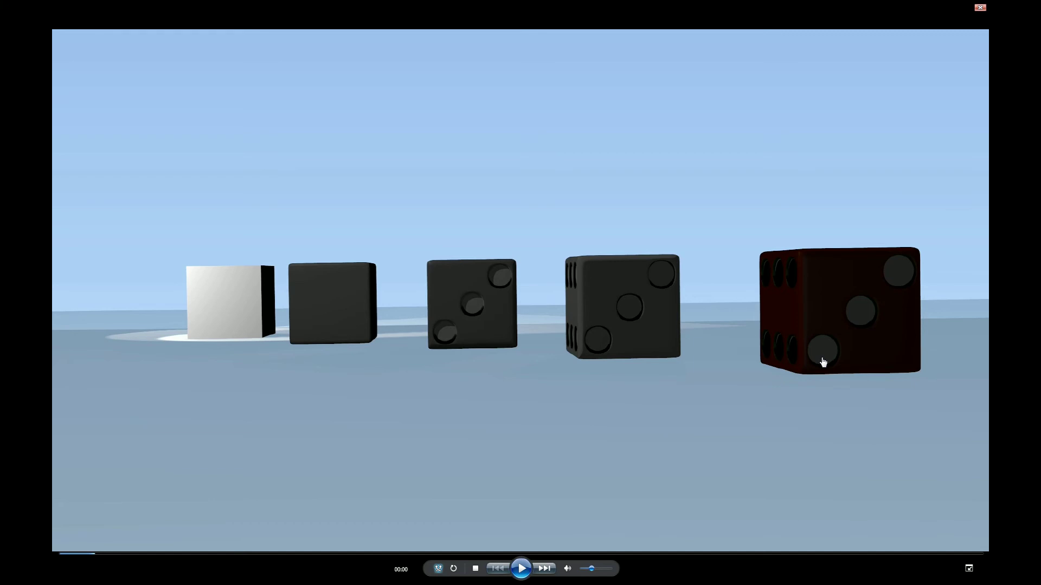
mouse_move(507, 546)
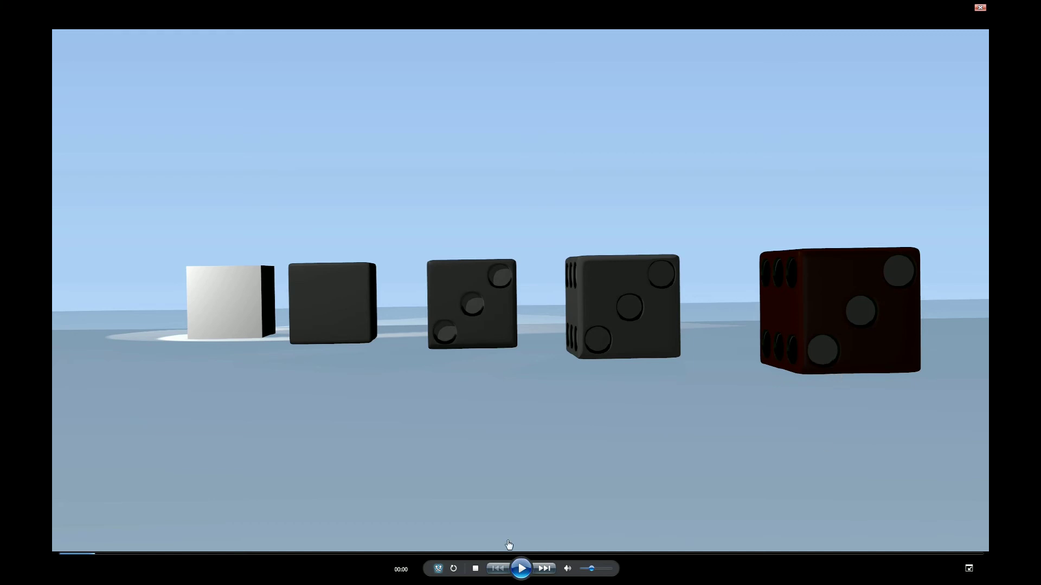
mouse_move(269, 288)
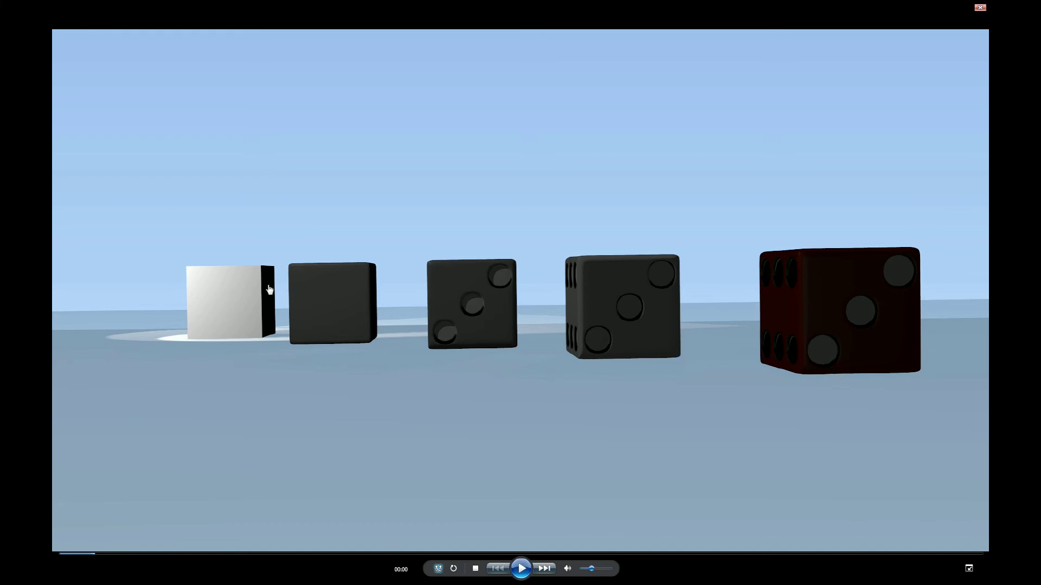
mouse_move(251, 280)
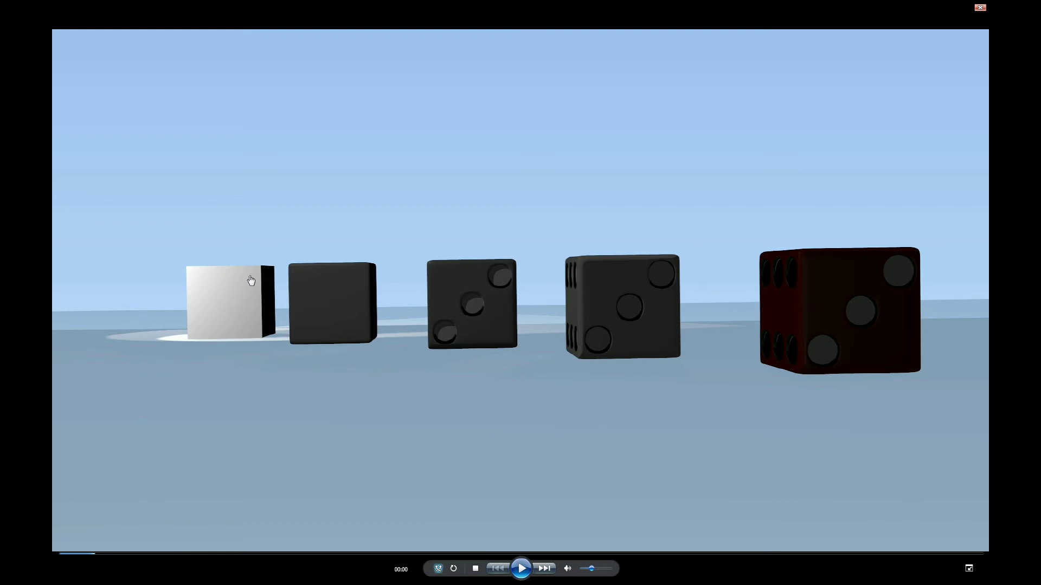
mouse_move(235, 330)
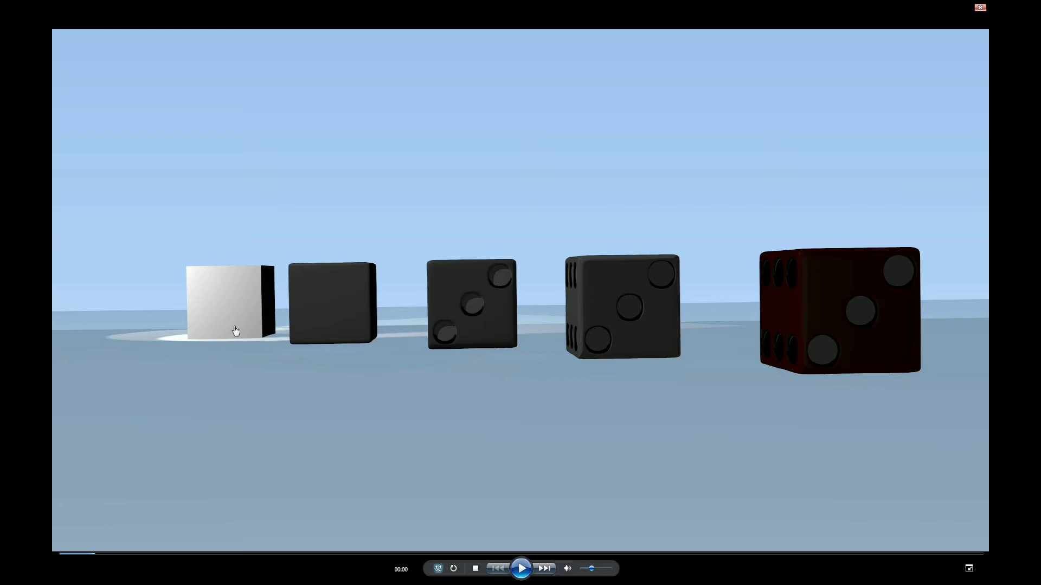
mouse_move(237, 272)
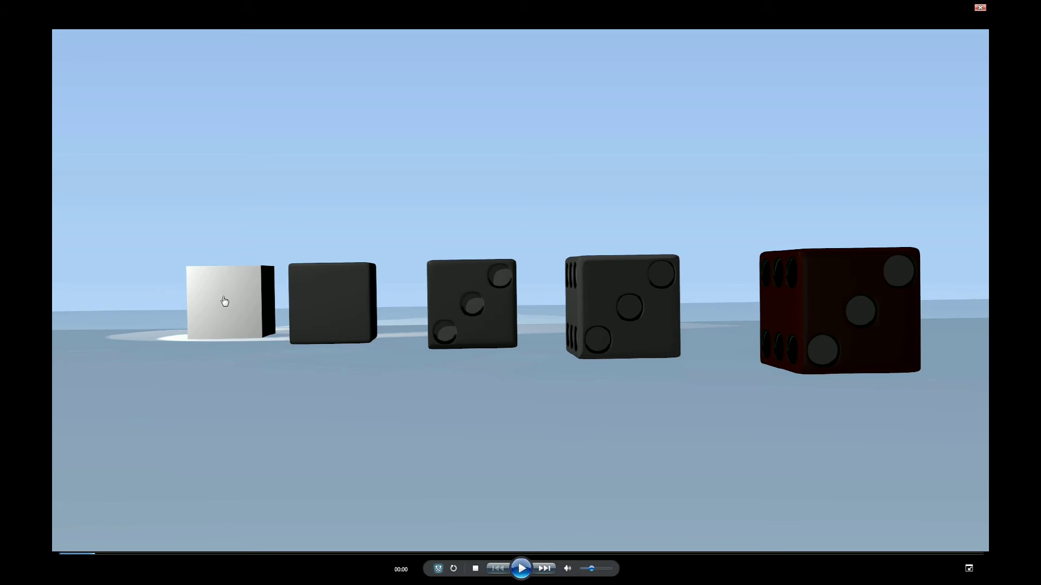
mouse_move(164, 298)
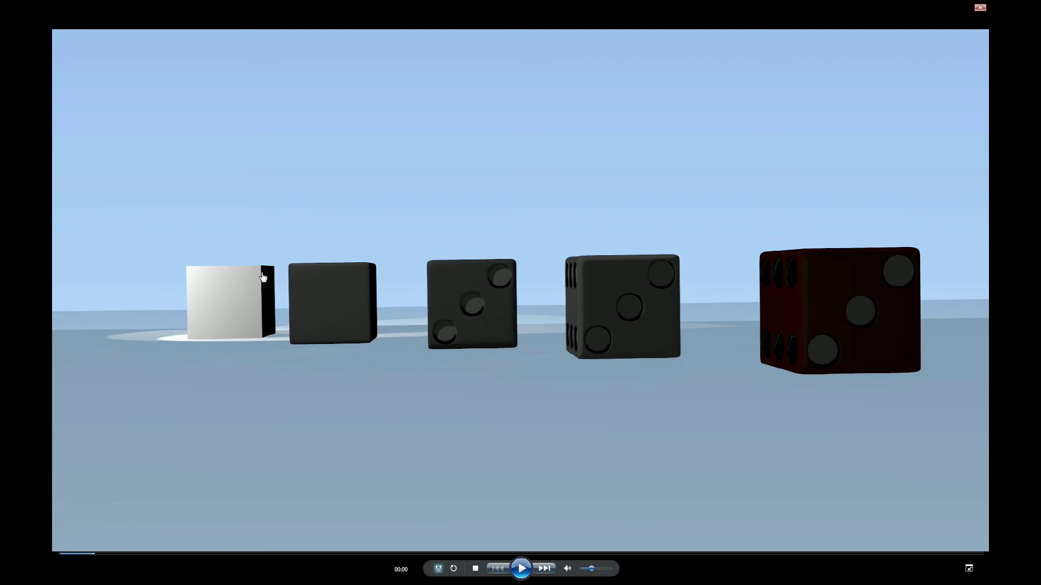
mouse_move(251, 305)
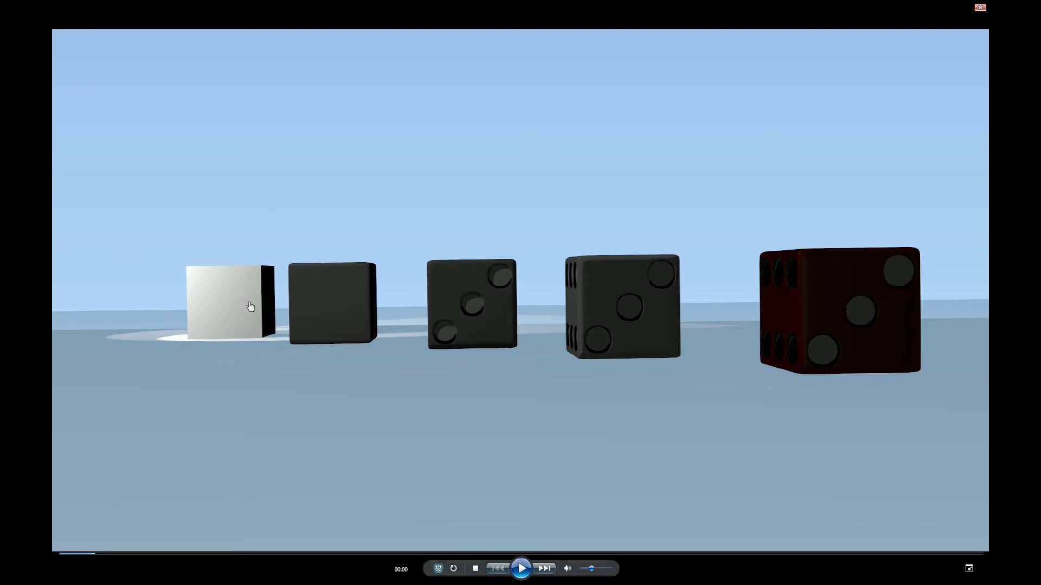
mouse_move(321, 334)
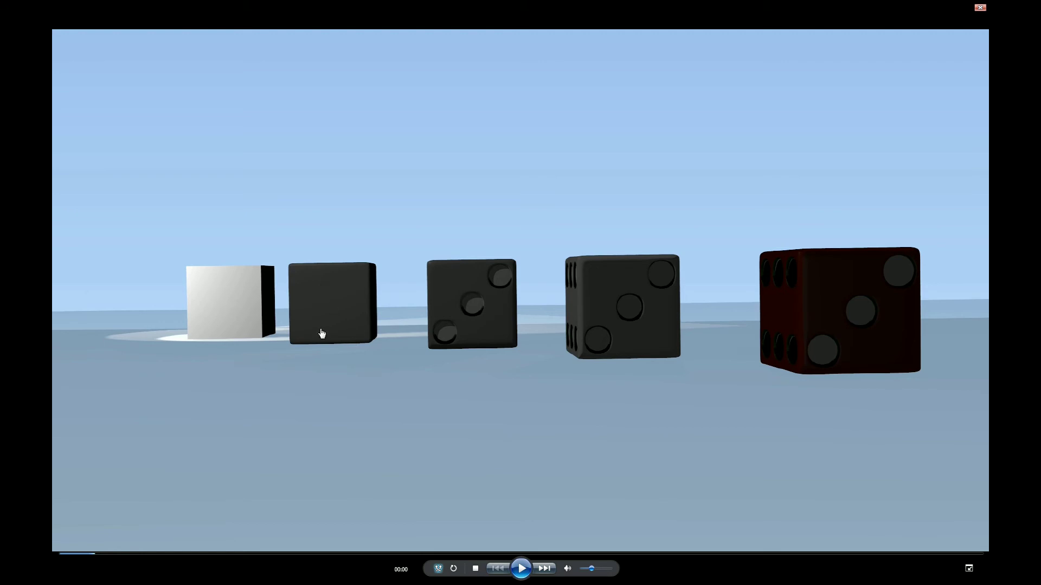
mouse_move(400, 378)
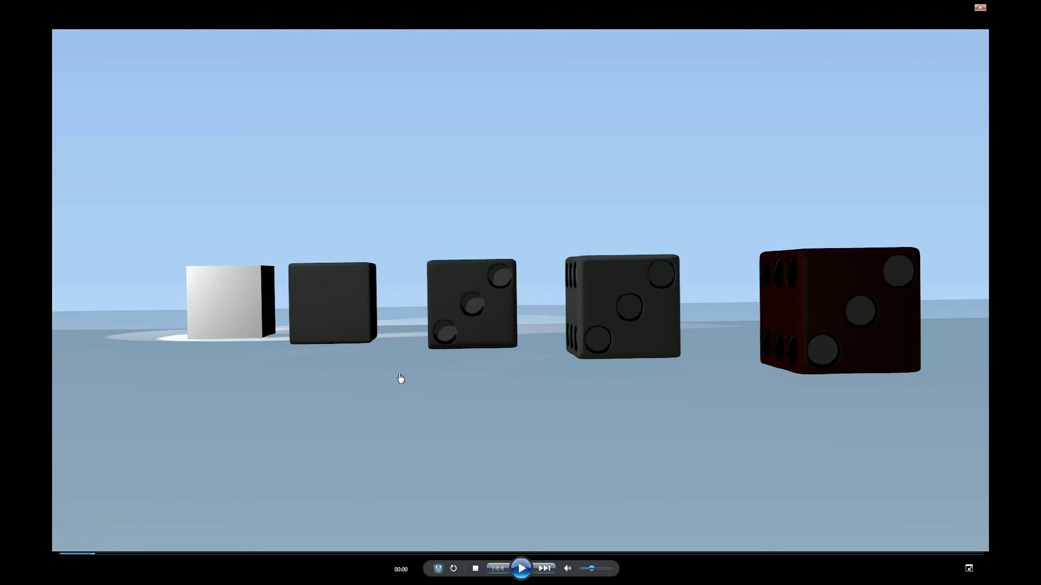
mouse_move(841, 527)
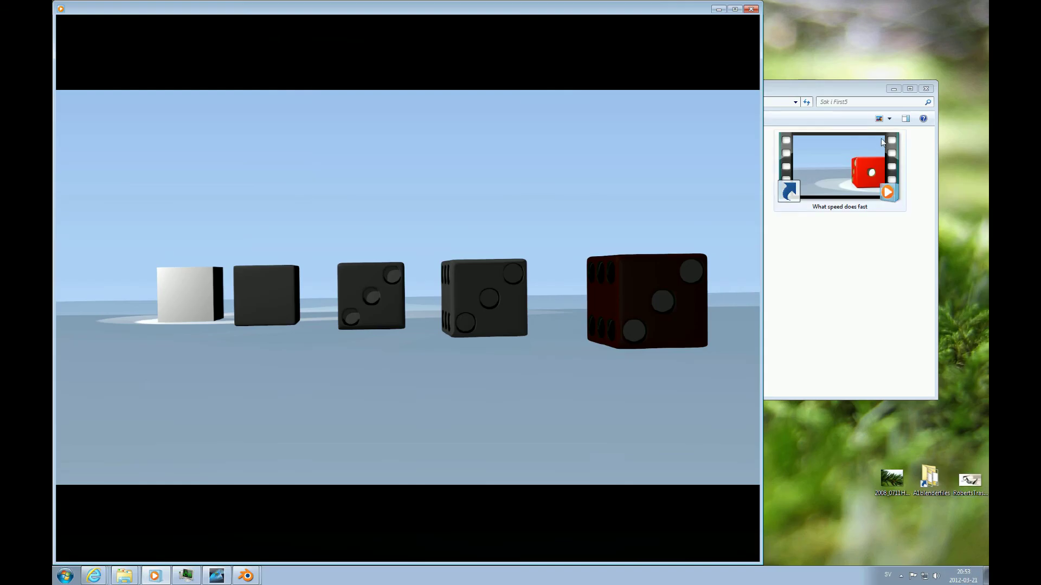
Switch to the light-sky clip and pause it around seventeen seconds on the lone lit red die.
left_click(753, 8)
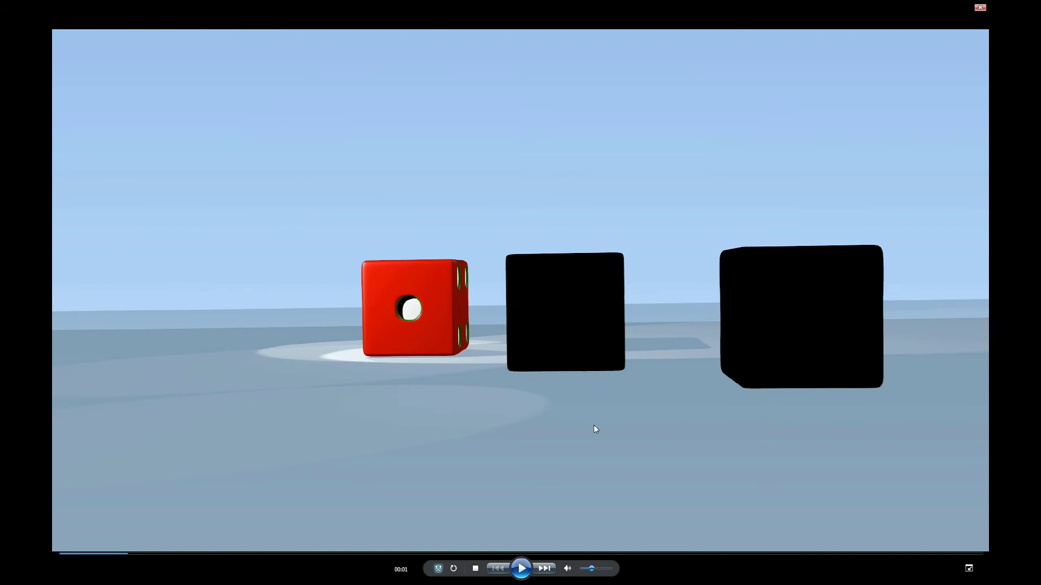
mouse_move(519, 553)
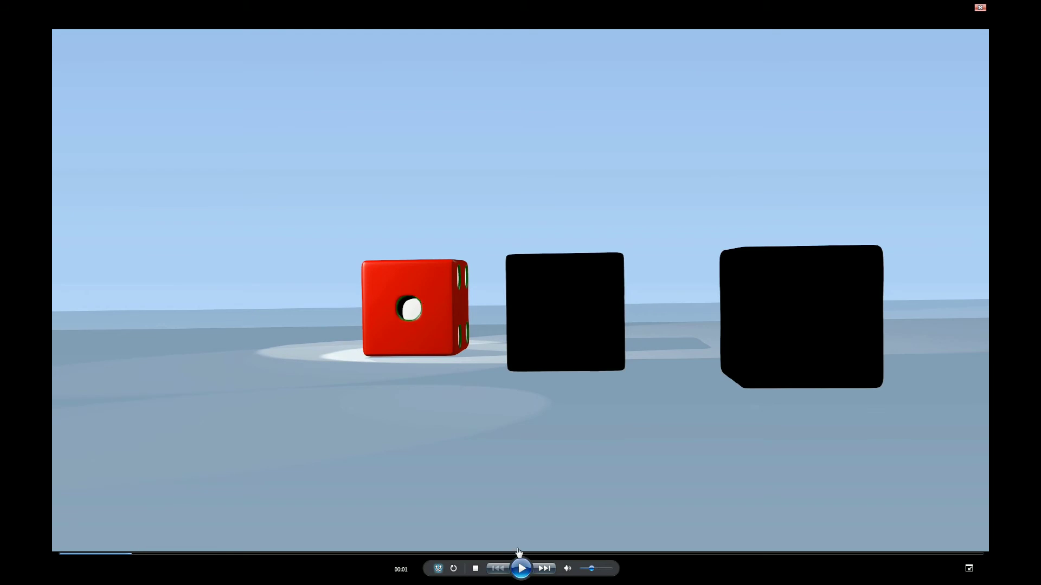
left_click(522, 569)
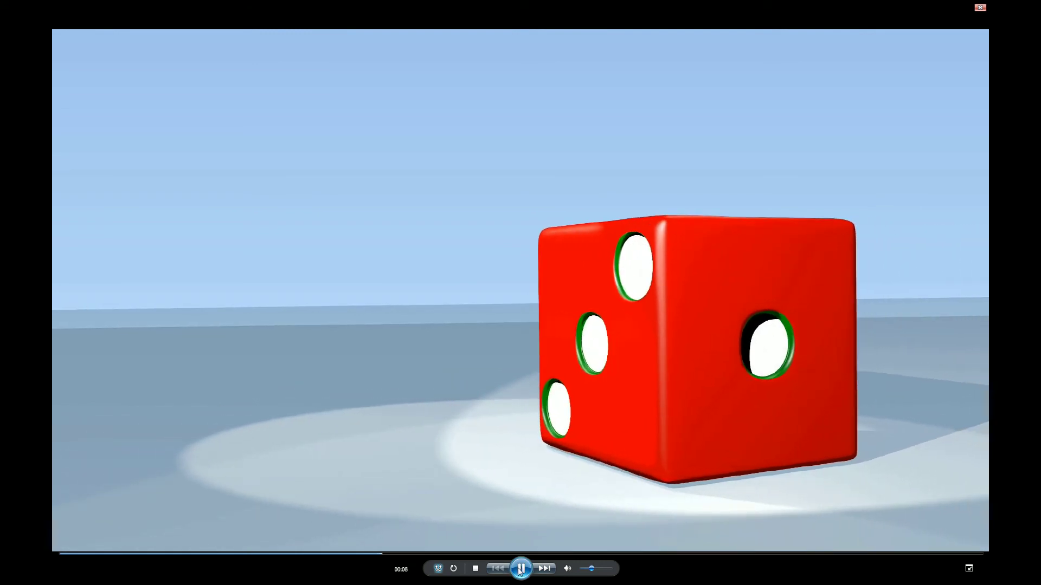
left_click(521, 570)
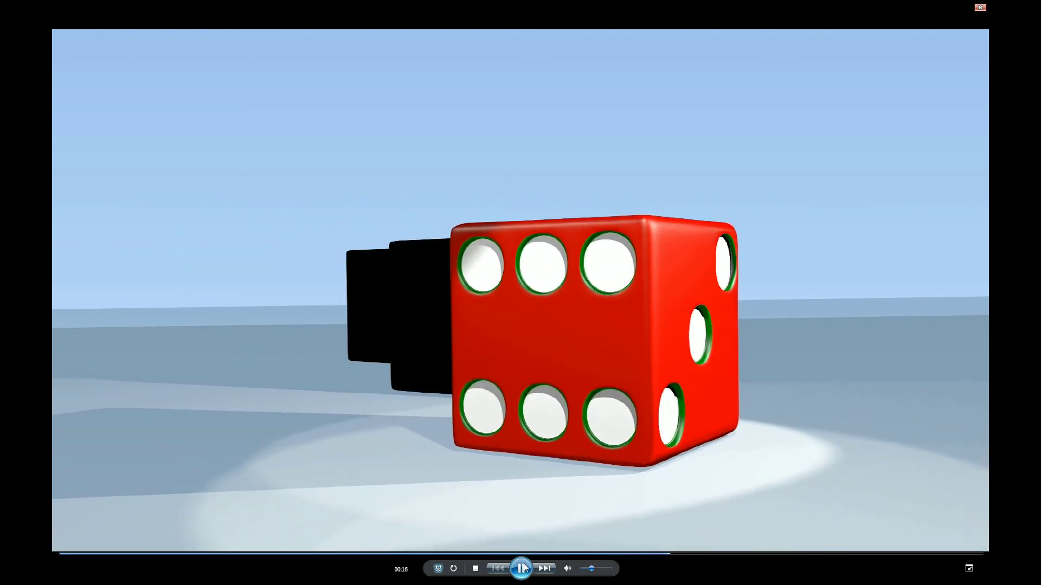
left_click(521, 569)
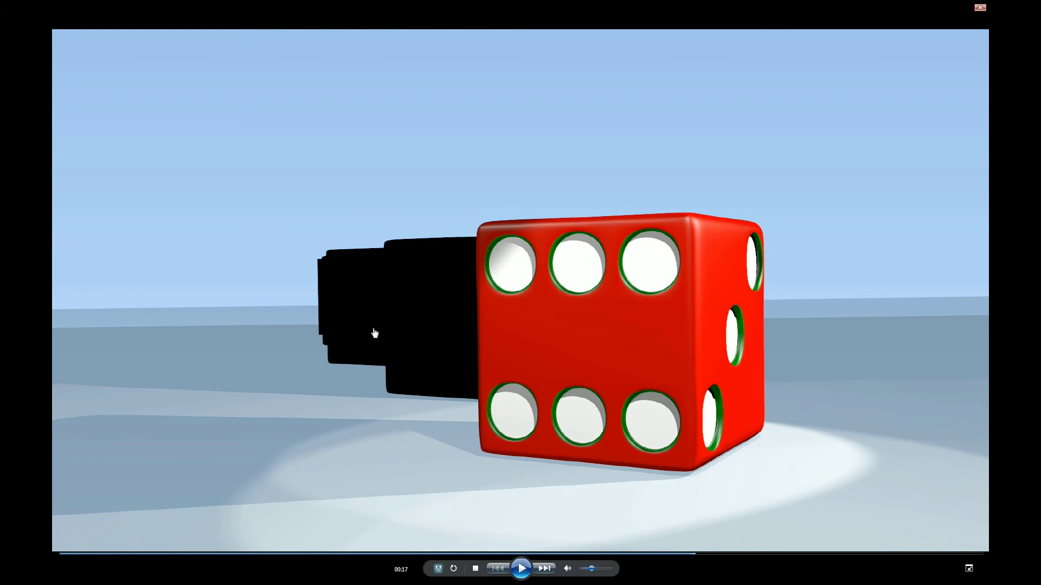
mouse_move(280, 423)
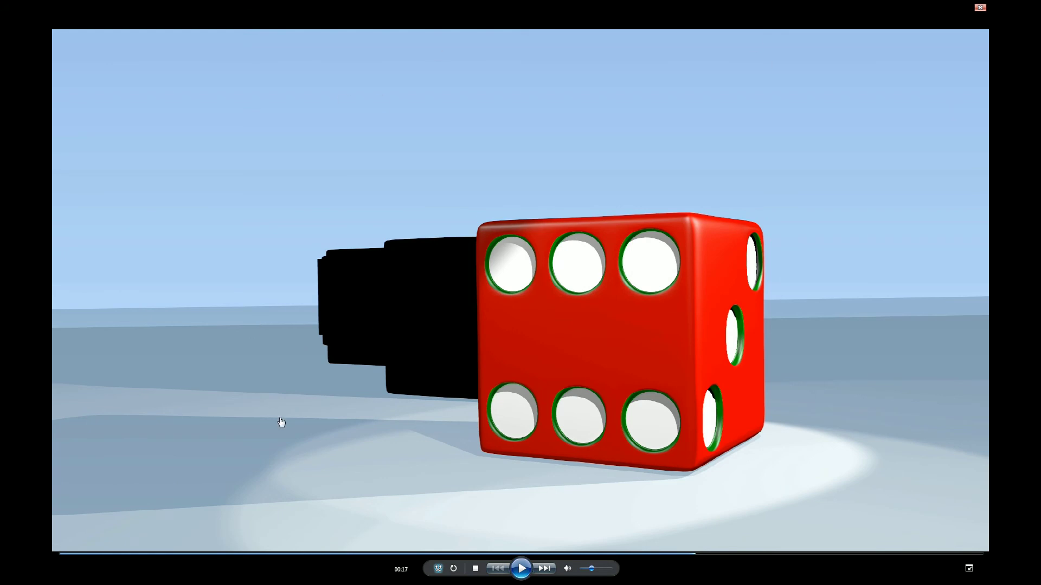
mouse_move(957, 490)
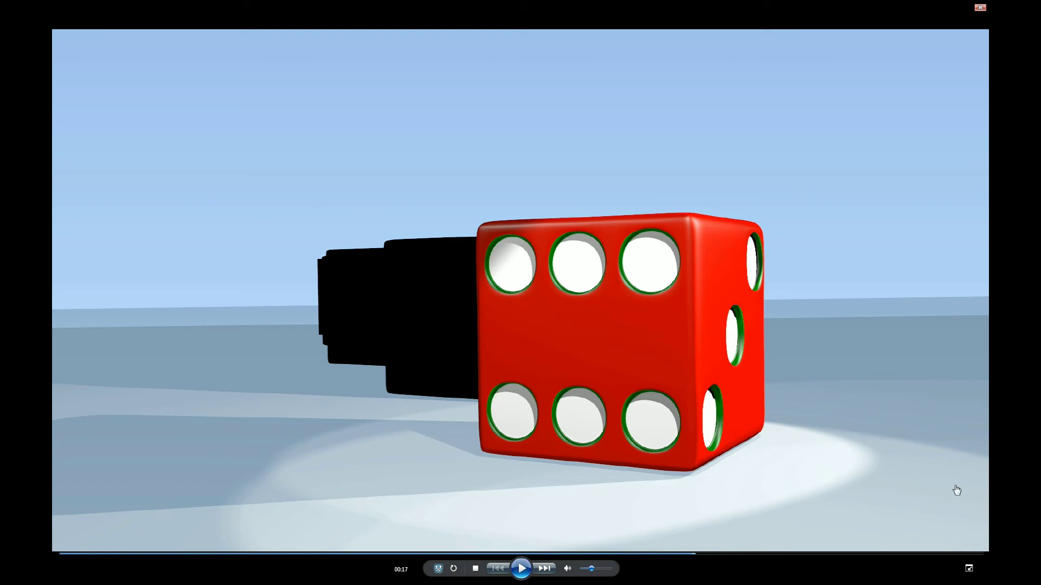
mouse_move(787, 503)
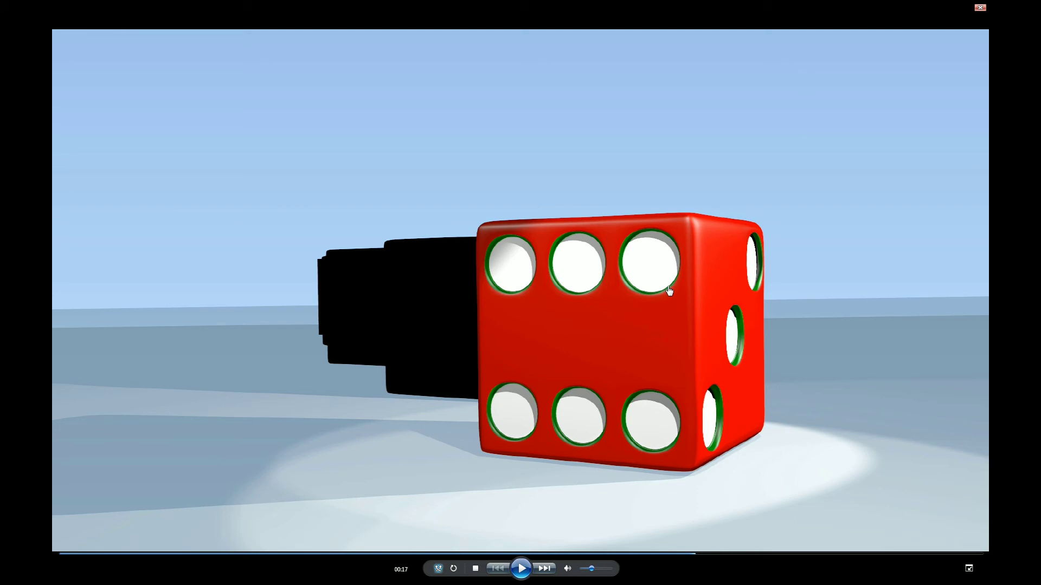
Play the dark-sky render, pausing and resuming on the spot-lit red die against black.
left_click(522, 569)
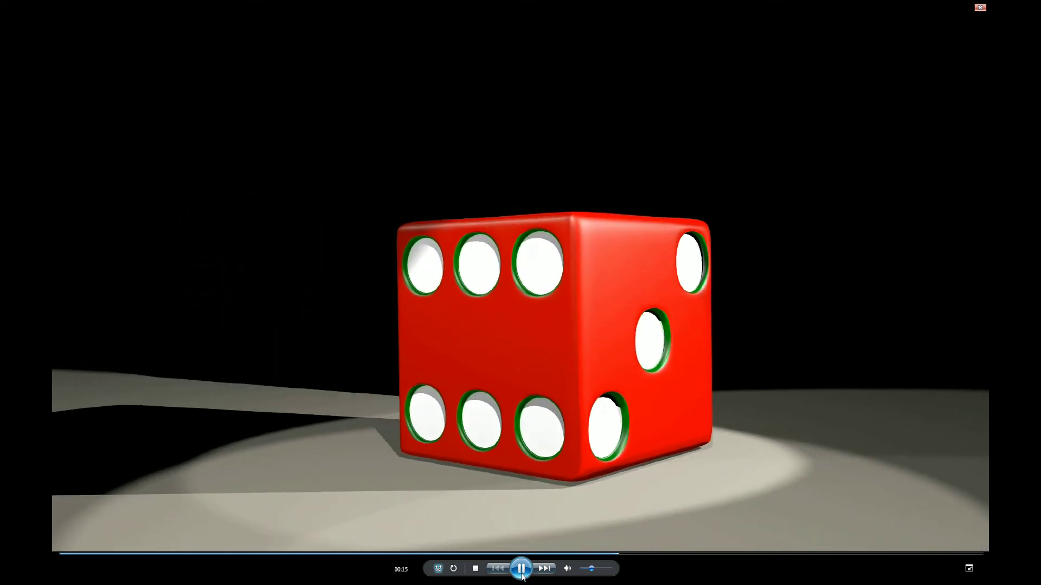
left_click(521, 569)
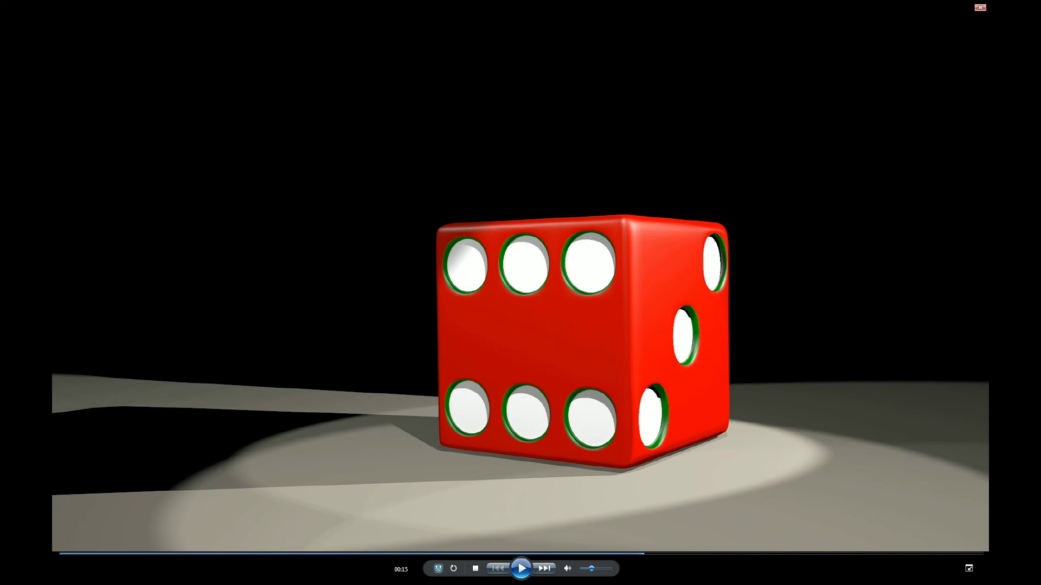
left_click(522, 568)
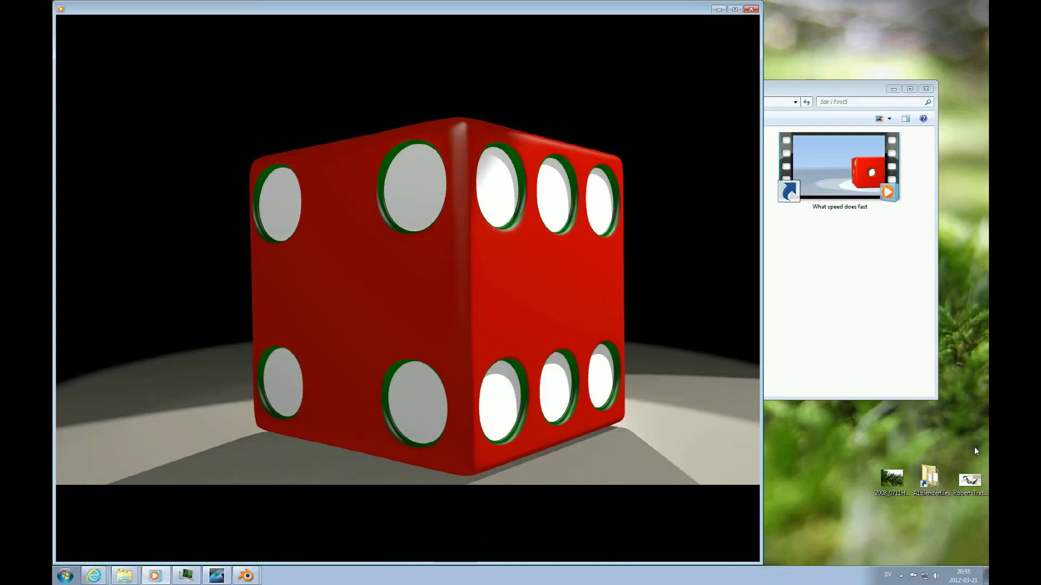
Close the dark-sky render, returning to the First5 folder of clips.
left_click(751, 7)
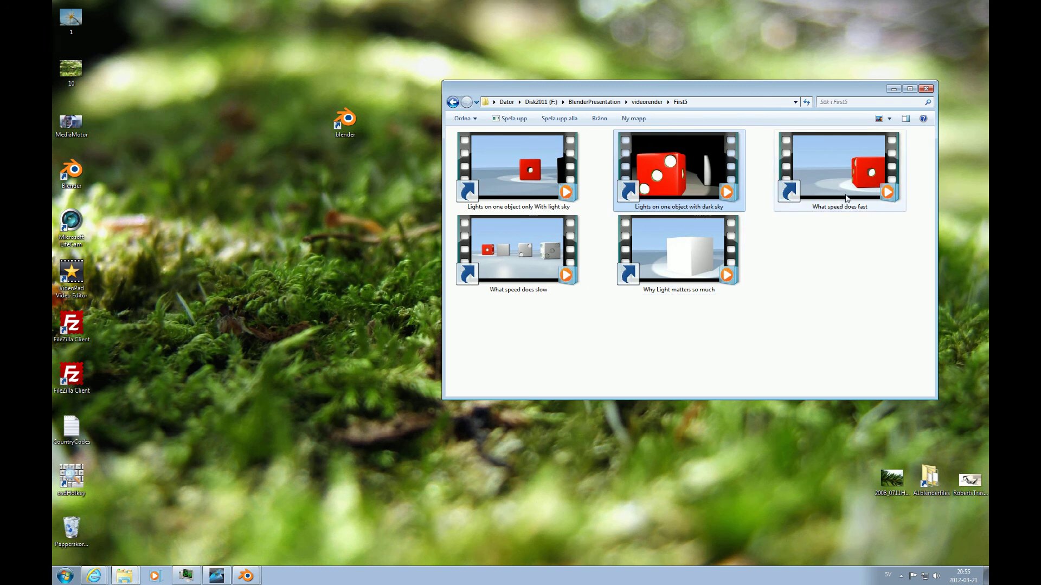
mouse_move(830, 178)
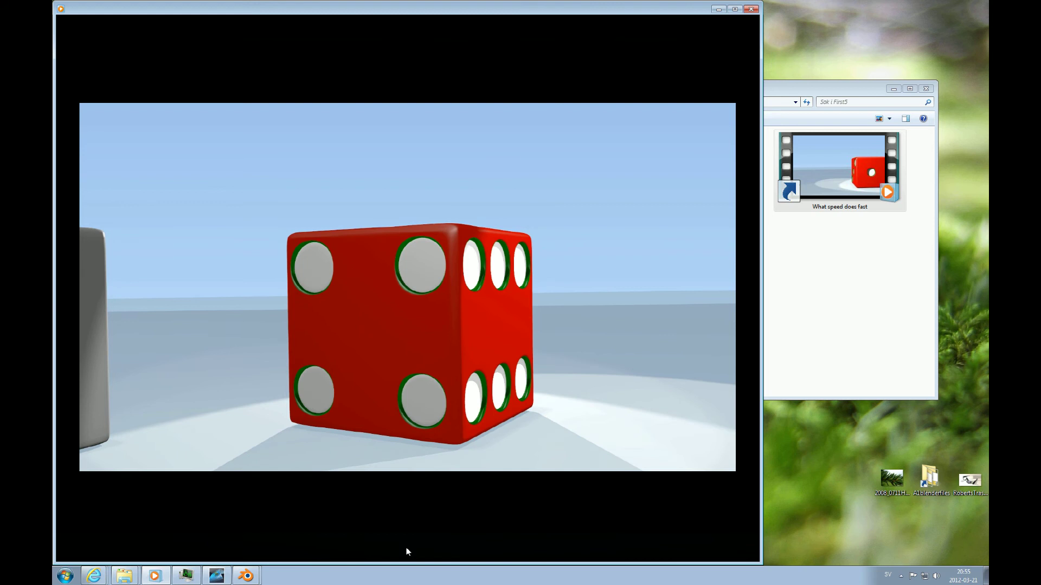
mouse_move(753, 545)
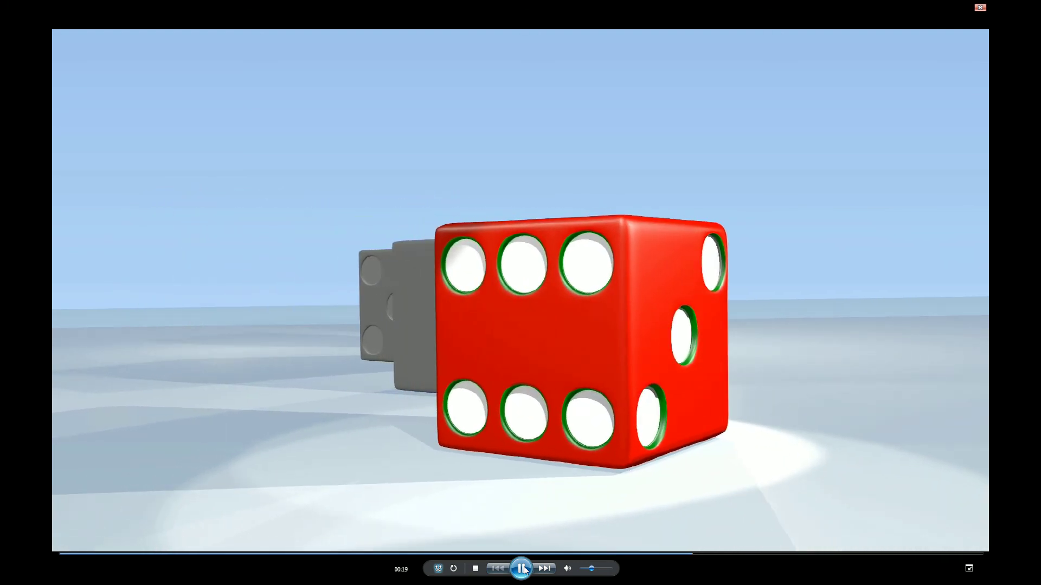
Pause and stop the grey-dice render, then switch back to the Blender dice scene.
left_click(522, 569)
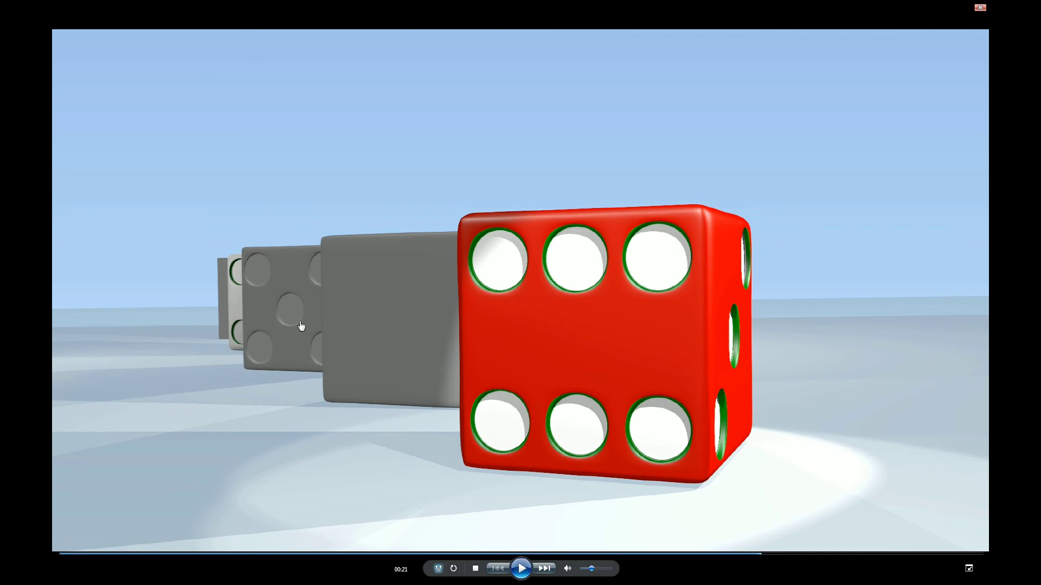
mouse_move(480, 377)
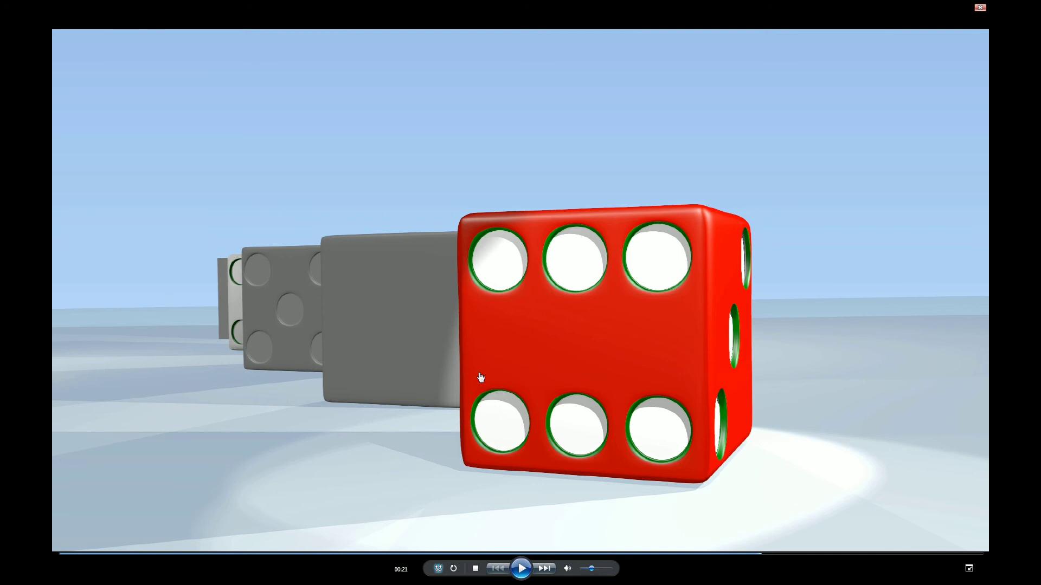
mouse_move(494, 348)
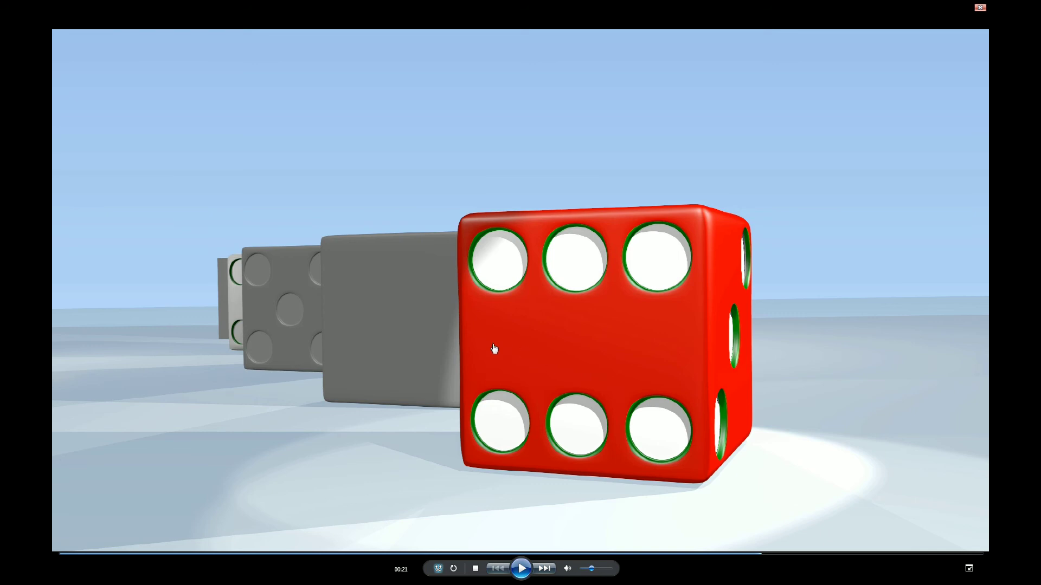
mouse_move(203, 318)
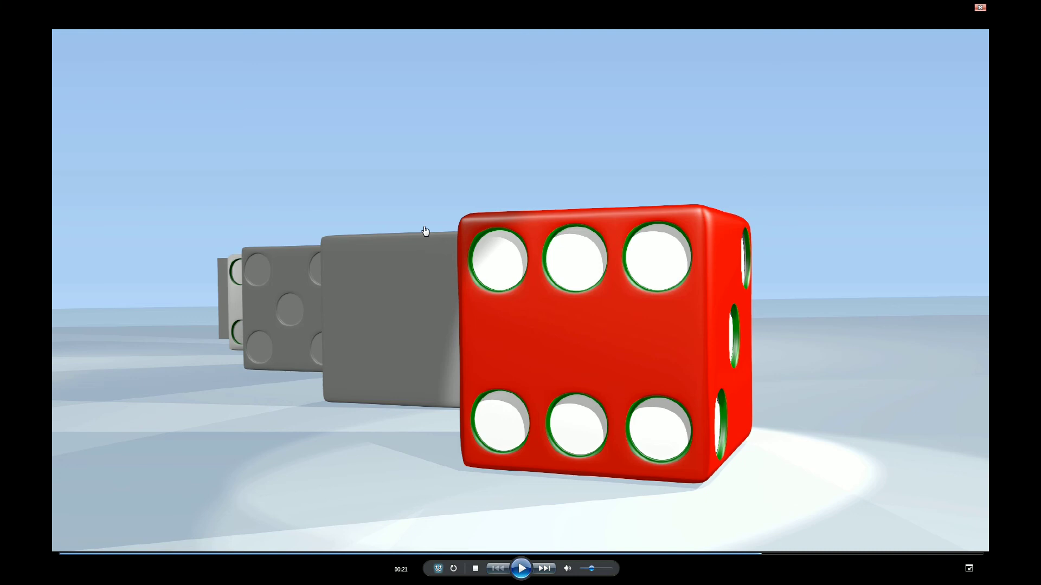
mouse_move(591, 471)
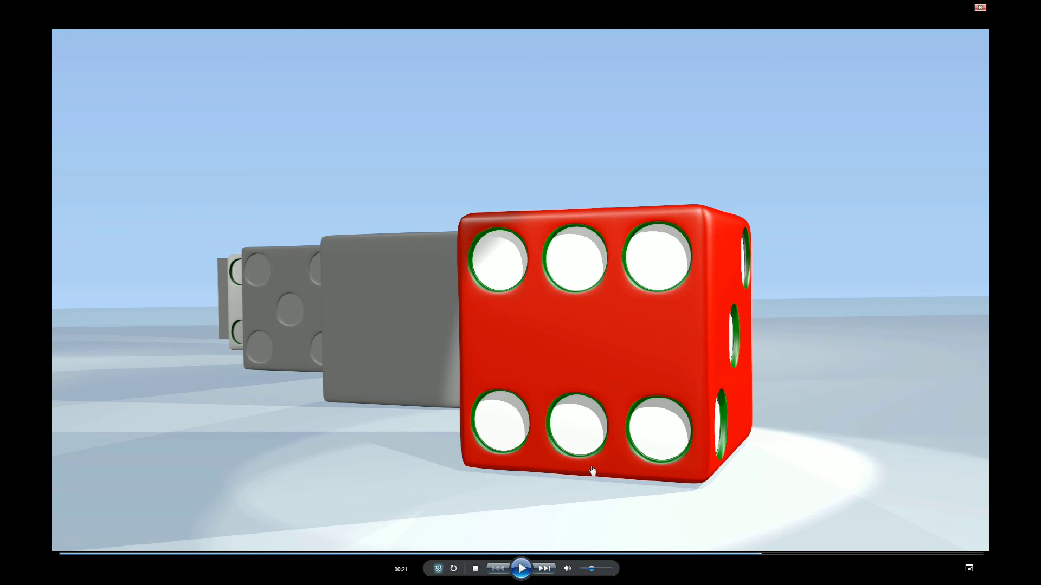
left_click(522, 570)
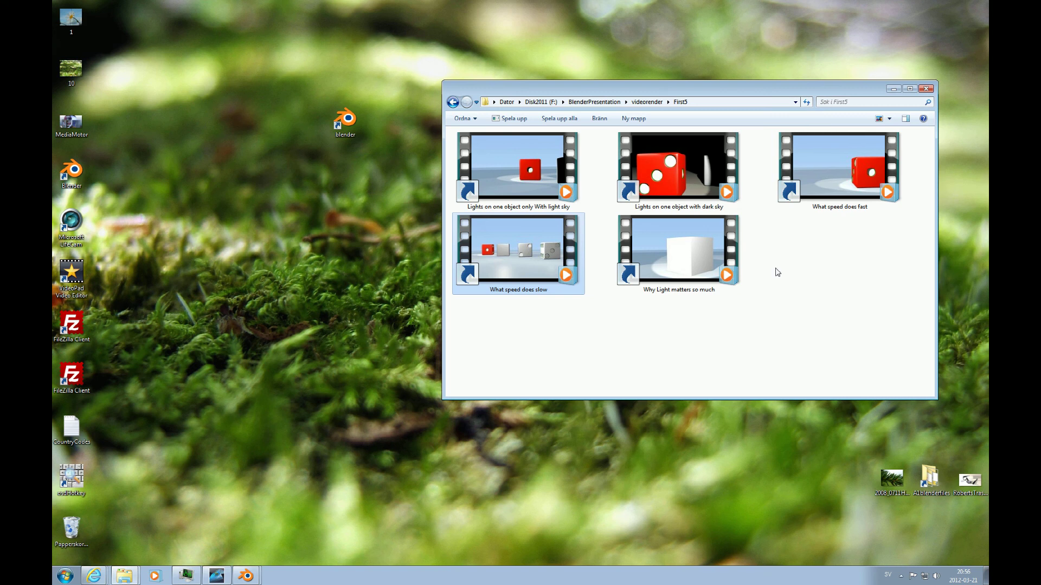
mouse_move(372, 451)
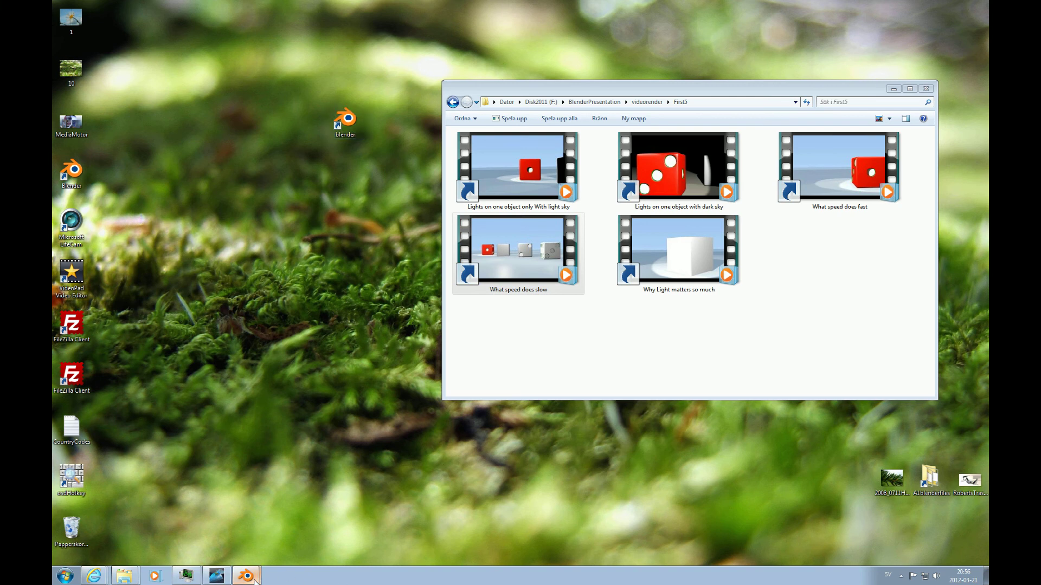
left_click(246, 575)
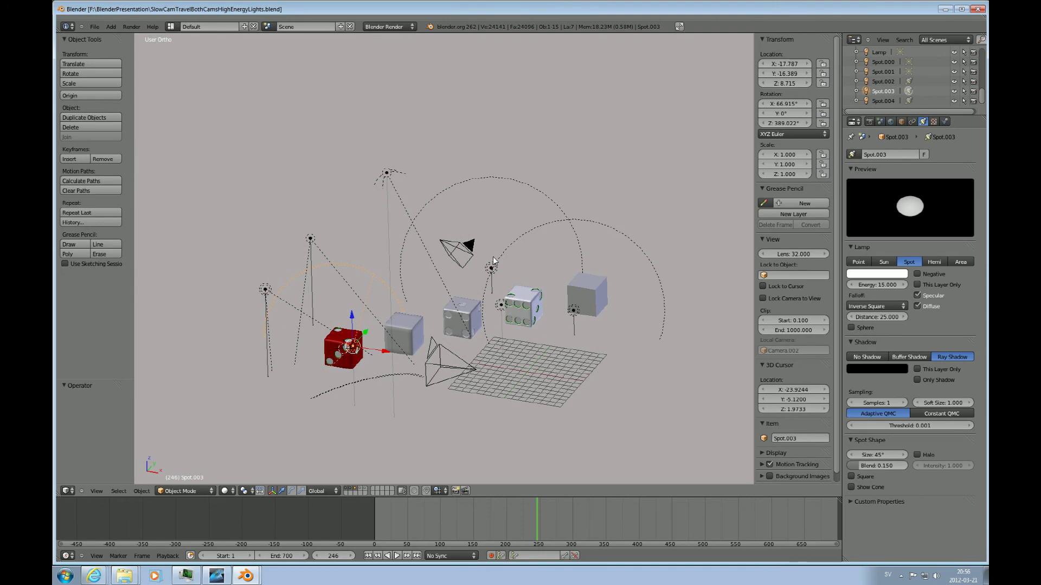
mouse_move(430, 337)
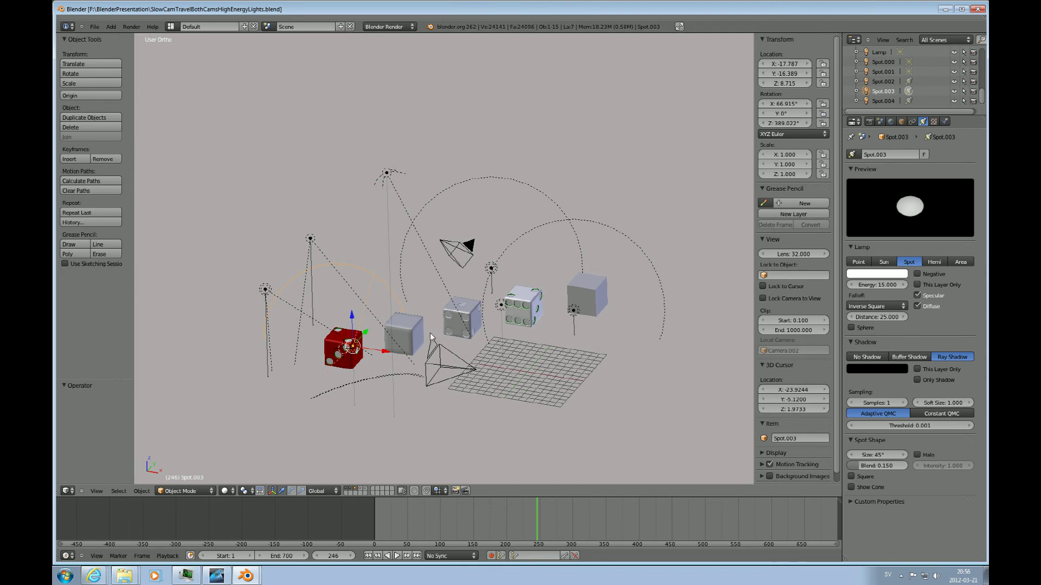
mouse_move(343, 271)
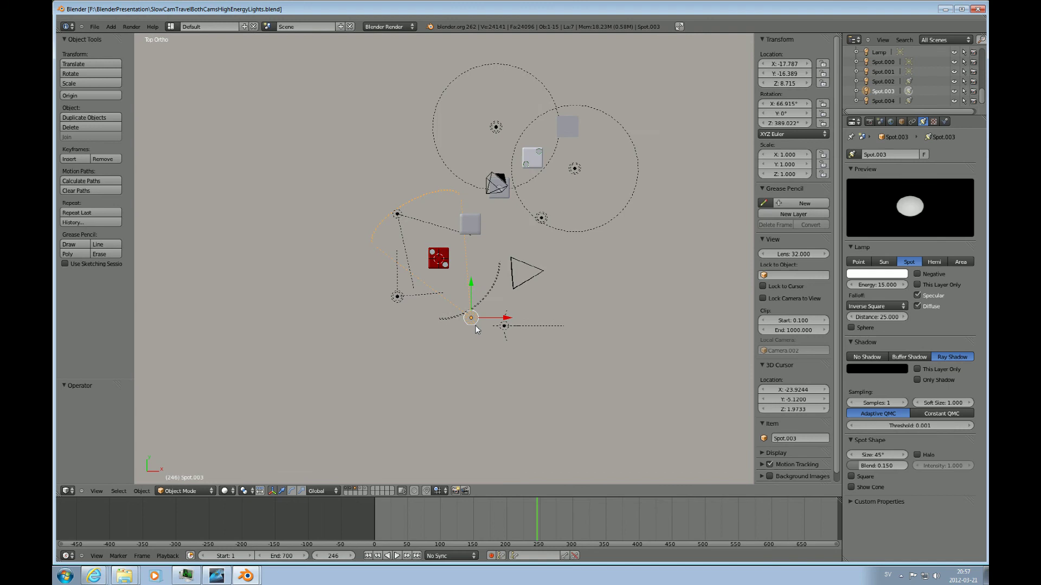
mouse_move(501, 368)
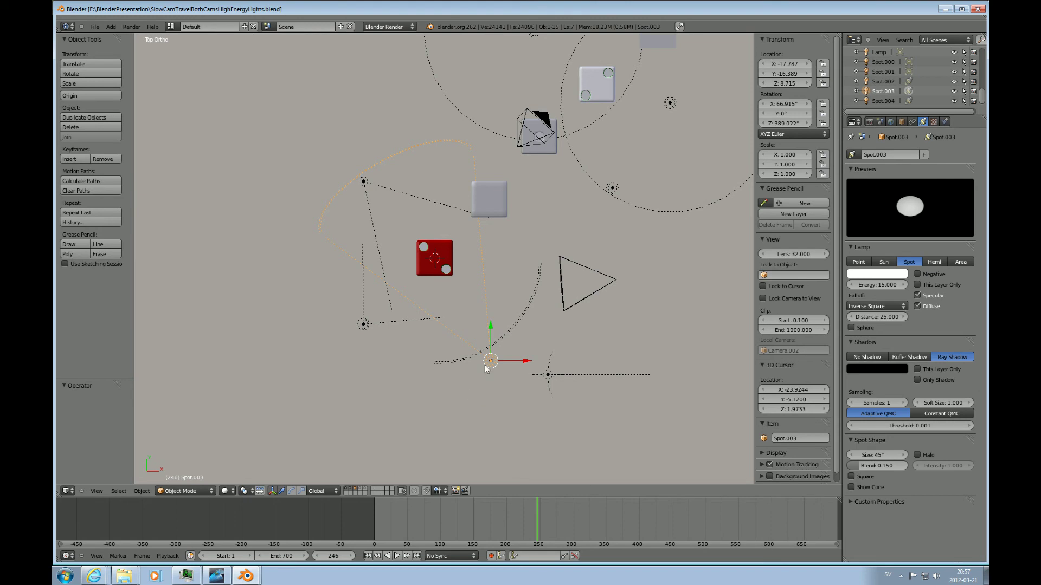
mouse_move(502, 362)
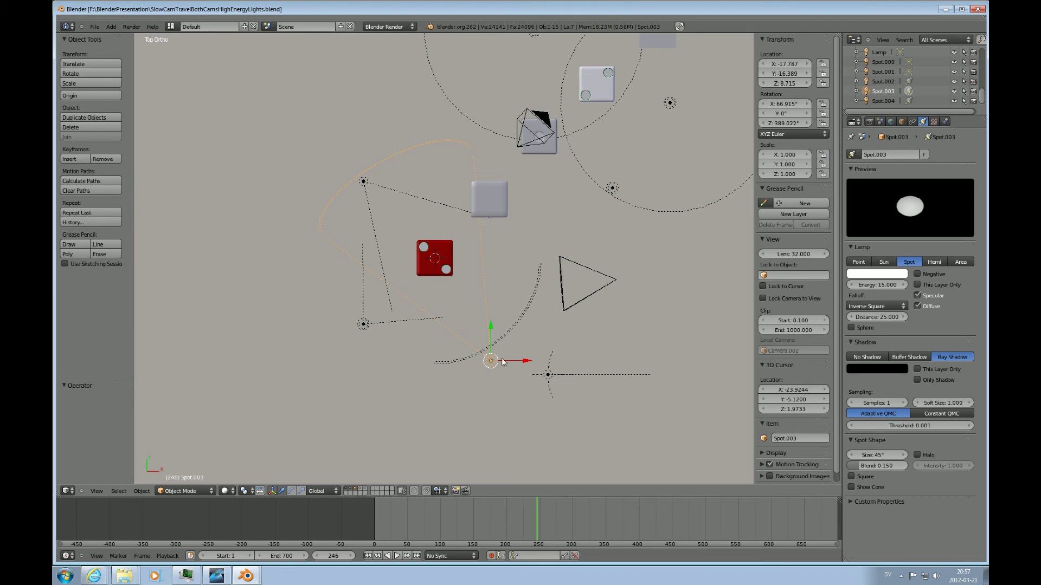
mouse_move(500, 398)
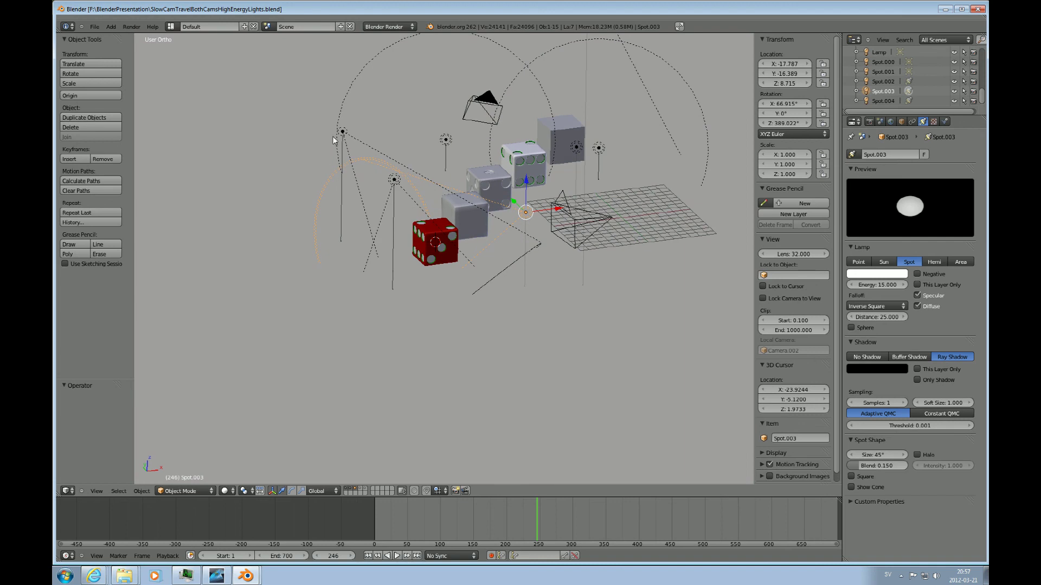
mouse_move(397, 193)
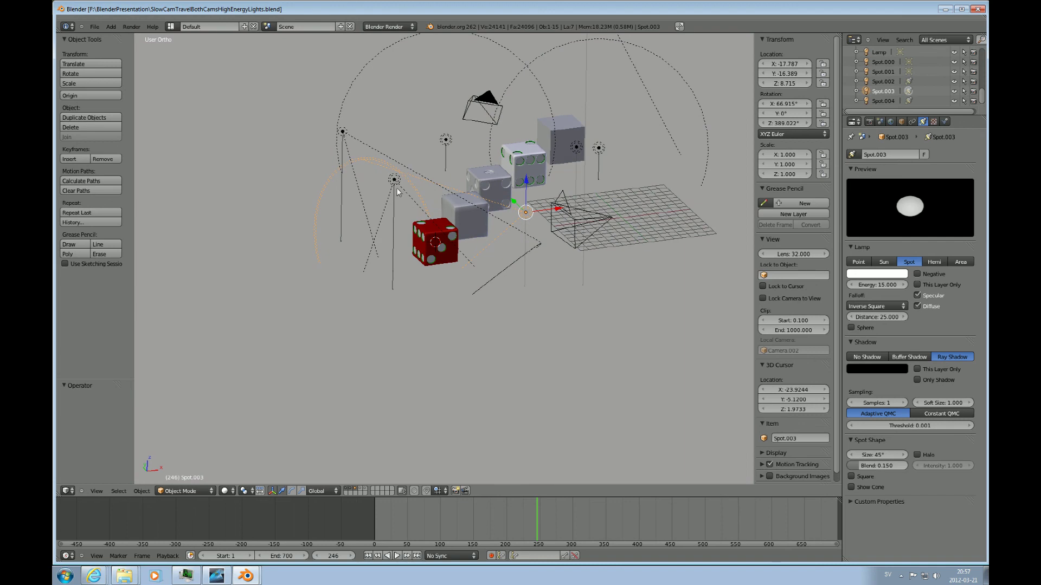
mouse_move(511, 245)
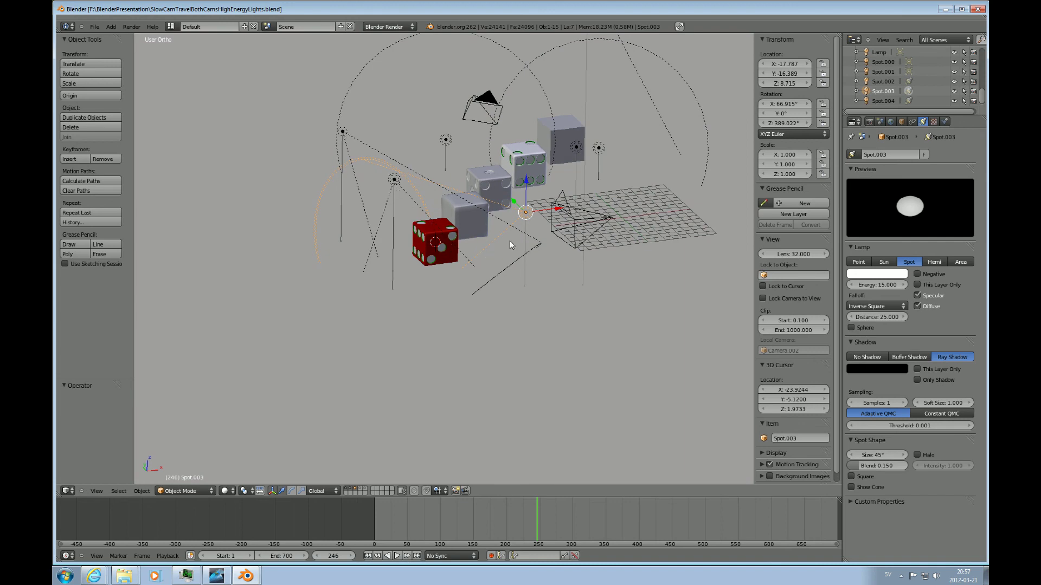
mouse_move(533, 218)
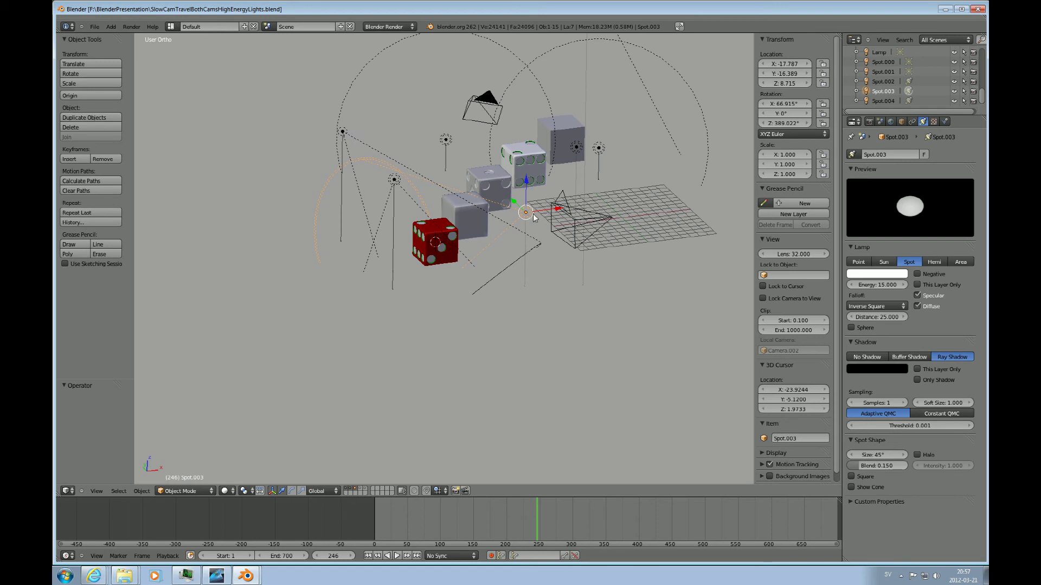
mouse_move(450, 209)
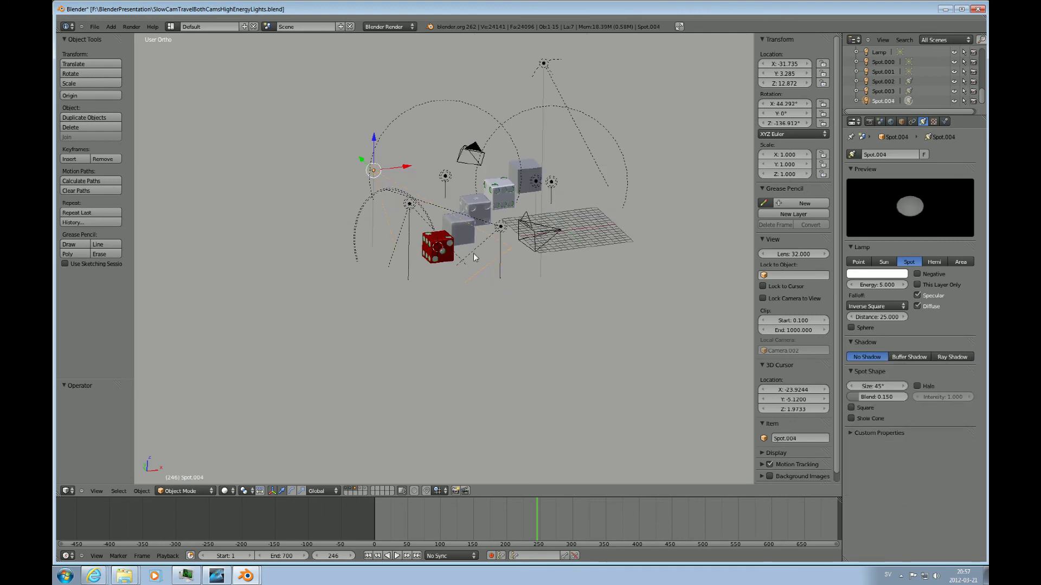
Orbit the dice scene to inspect its lamps and cameras.
left_click_drag(475, 256, 412, 222)
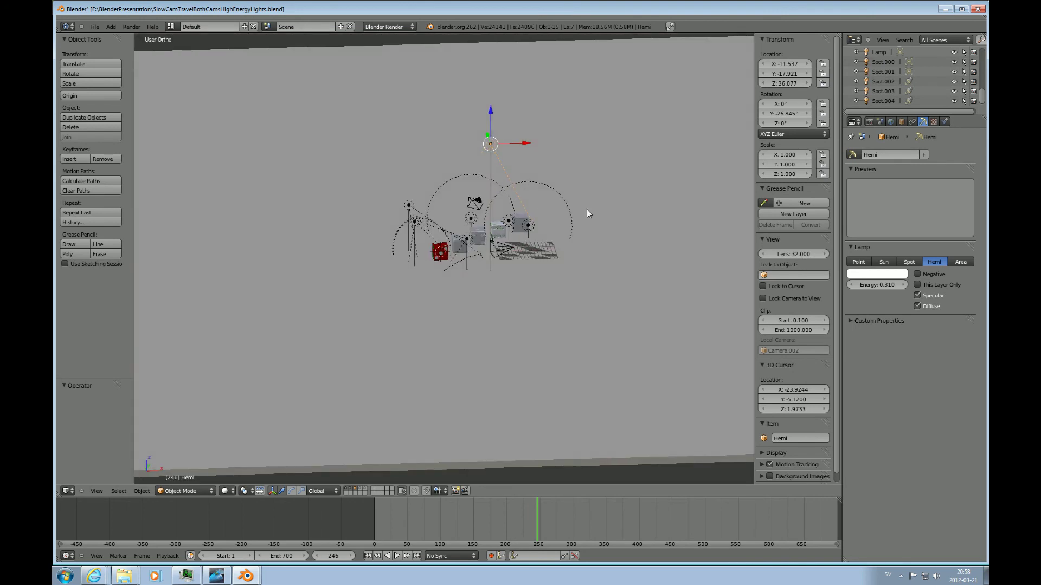
mouse_move(449, 280)
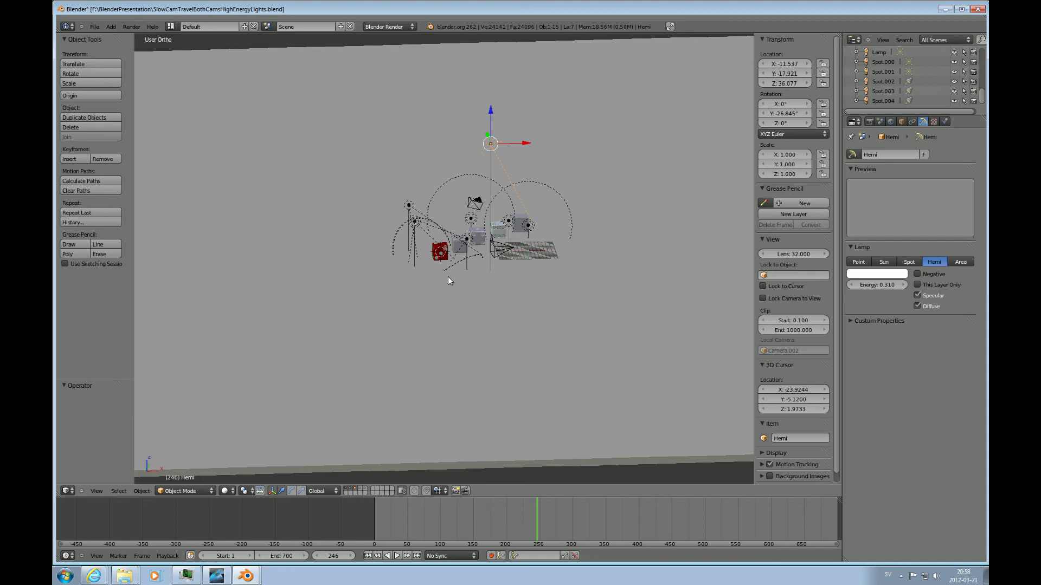
mouse_move(555, 313)
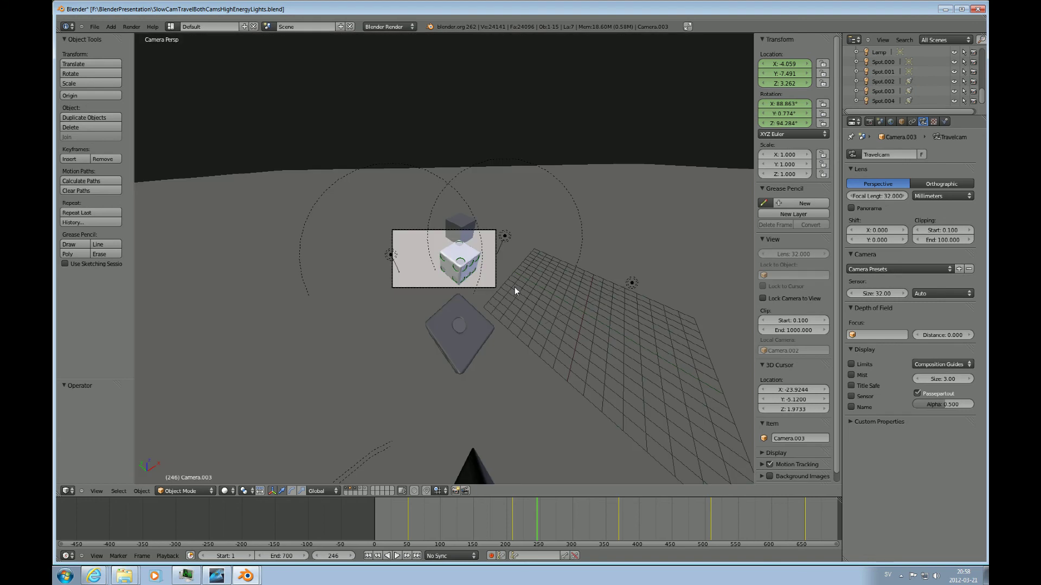
mouse_move(519, 309)
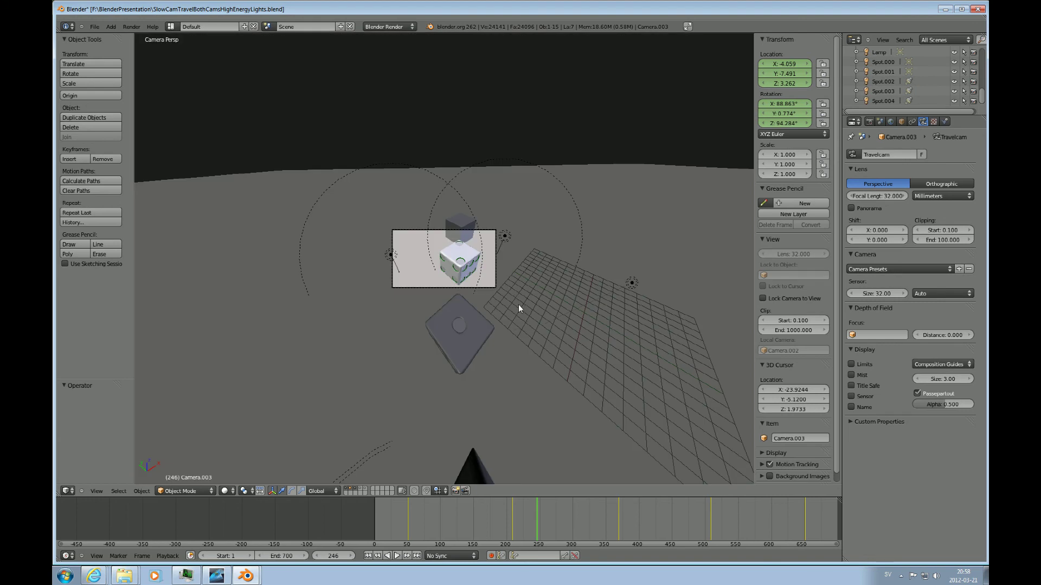
mouse_move(608, 392)
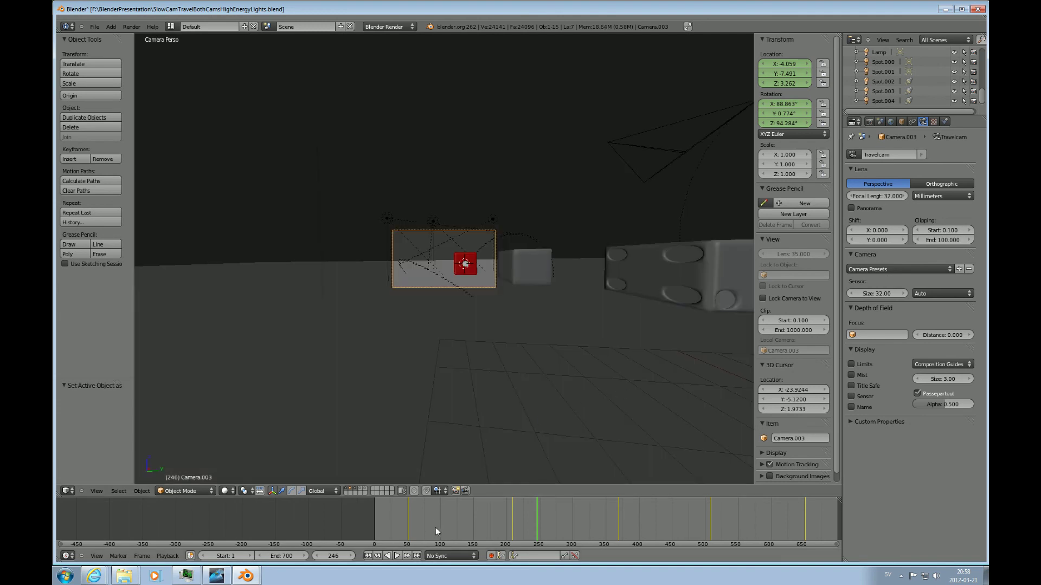
Jump to frame 30 and render the travel camera's view with F12.
left_click(387, 555)
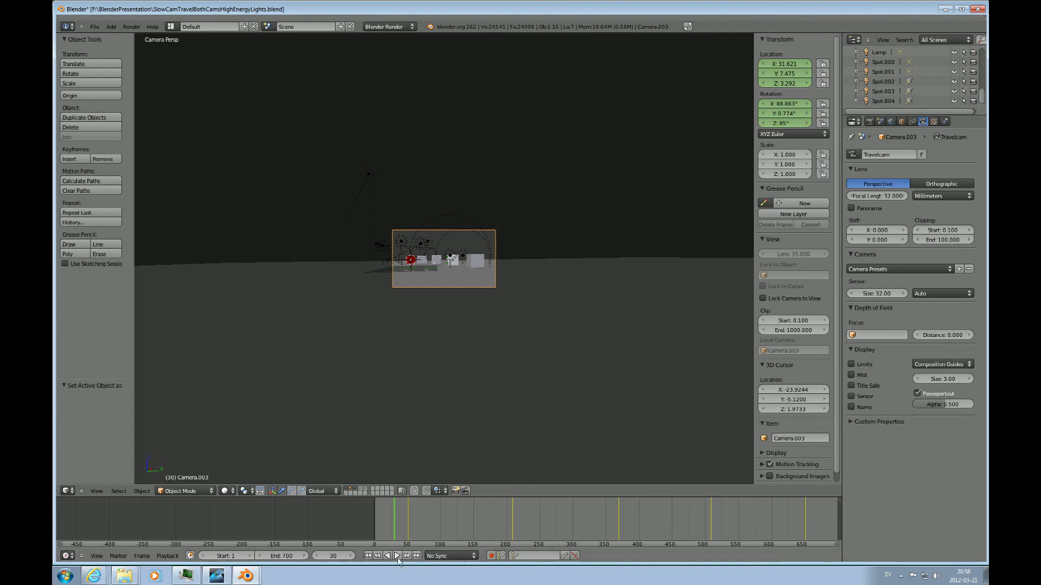
mouse_move(482, 313)
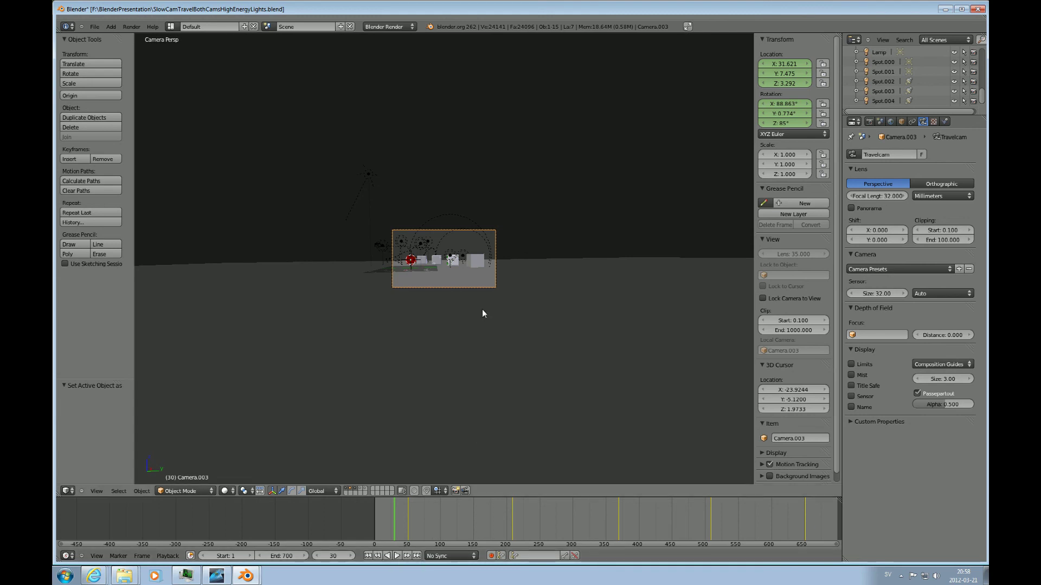
key("F12")
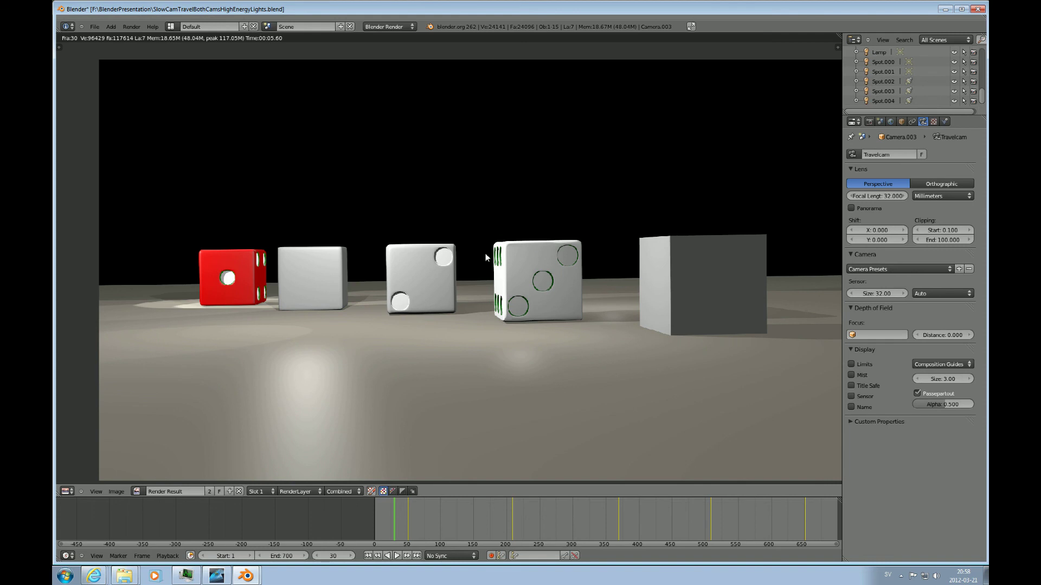
mouse_move(482, 324)
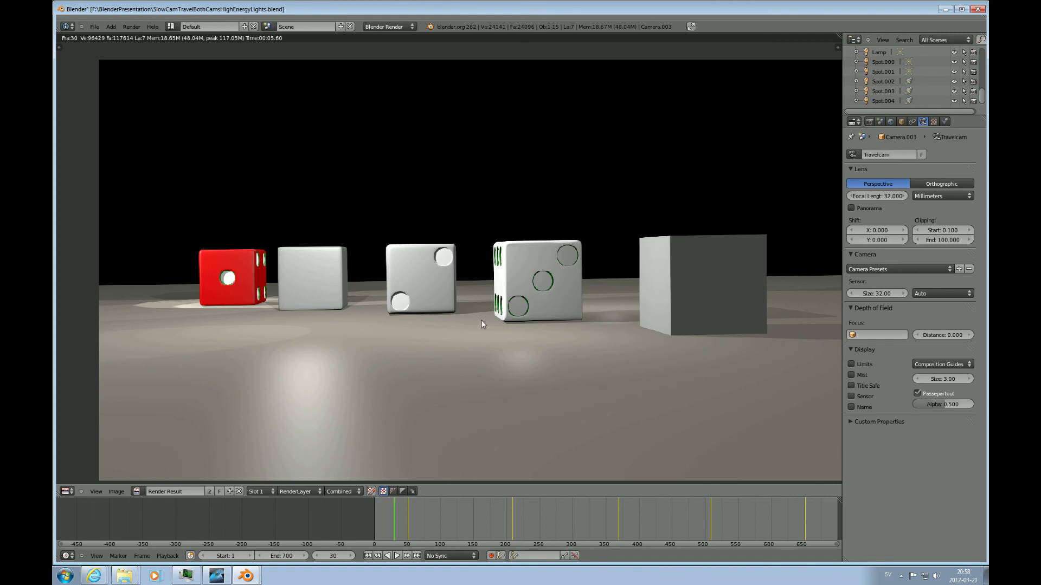
mouse_move(335, 362)
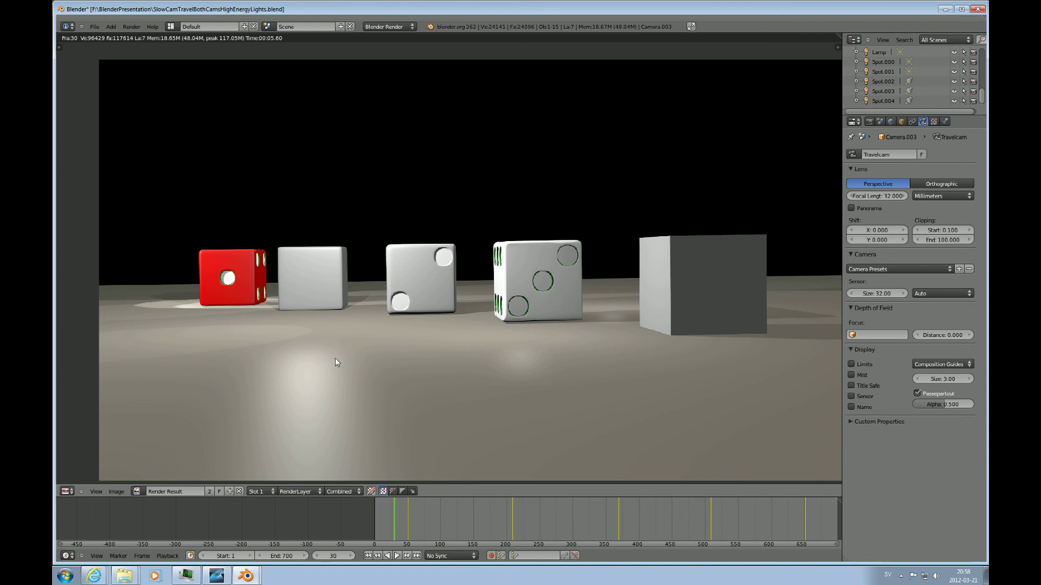
mouse_move(451, 303)
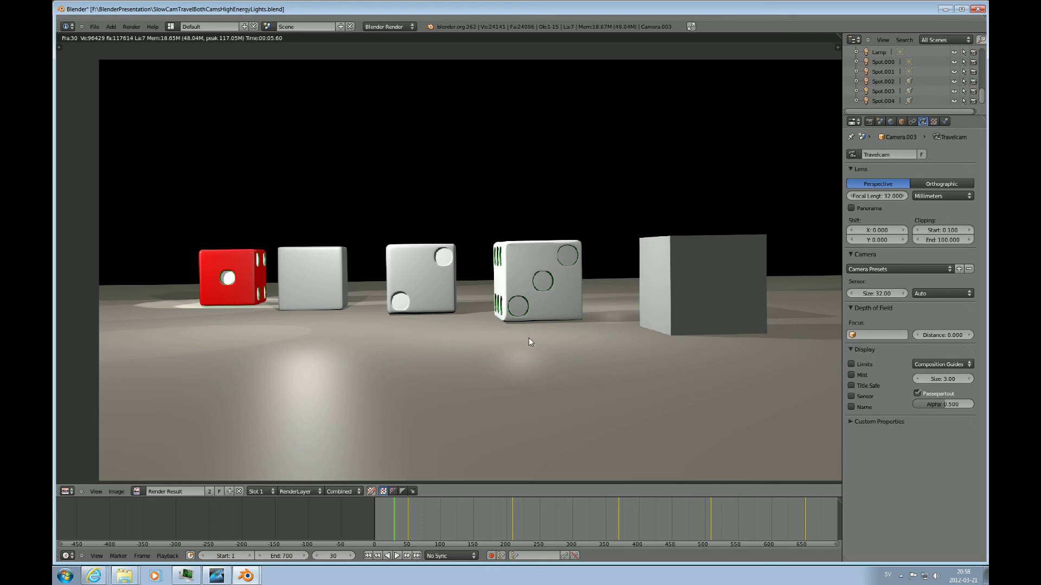
Leave the Render Result and return to the top view of the dice and camera paths.
left_click(66, 491)
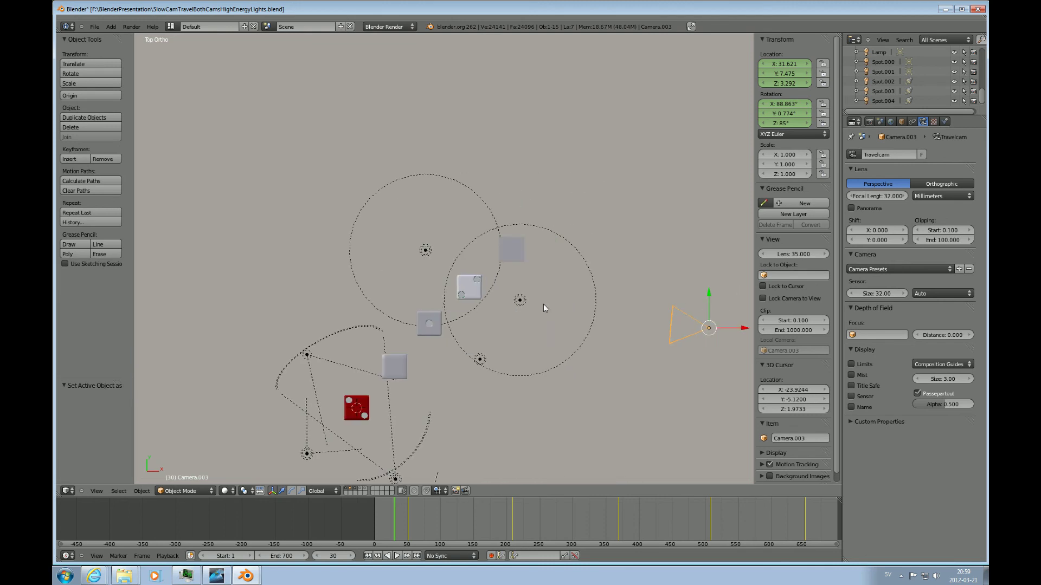
Select the Spot.001 lamp and render the travel camera view again for comparison.
left_click(519, 299)
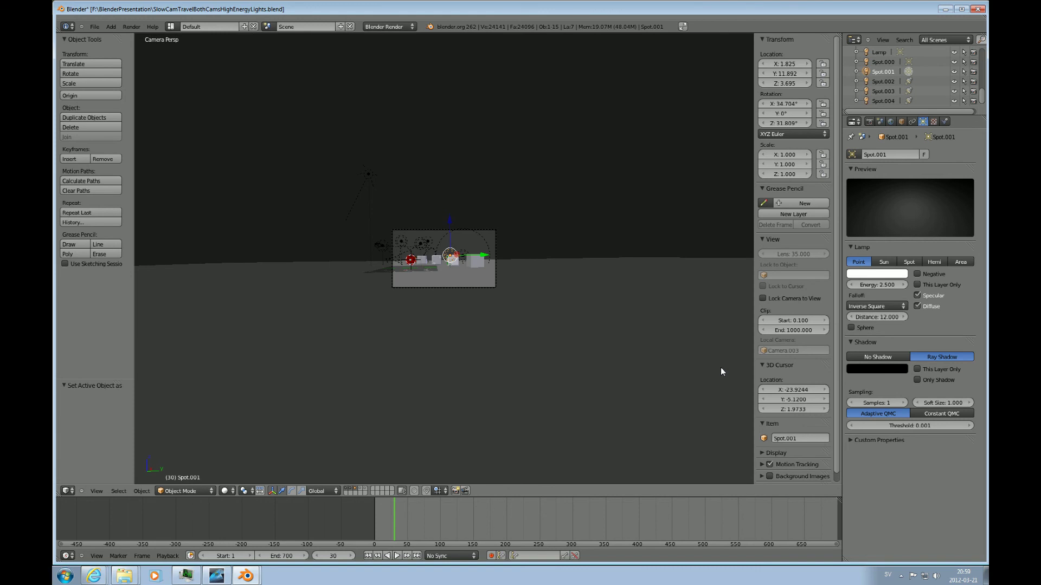
key("F12")
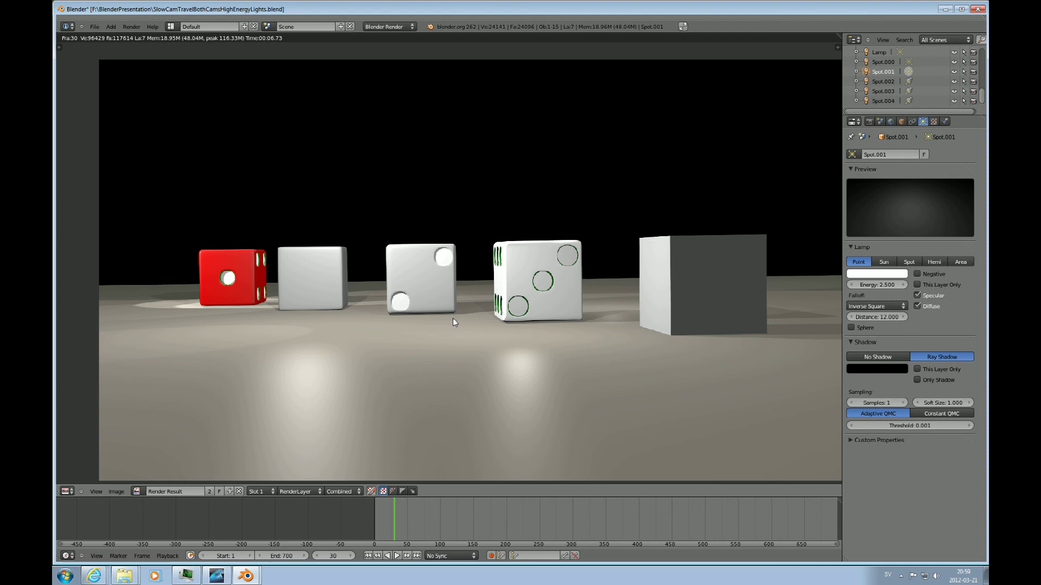
mouse_move(541, 235)
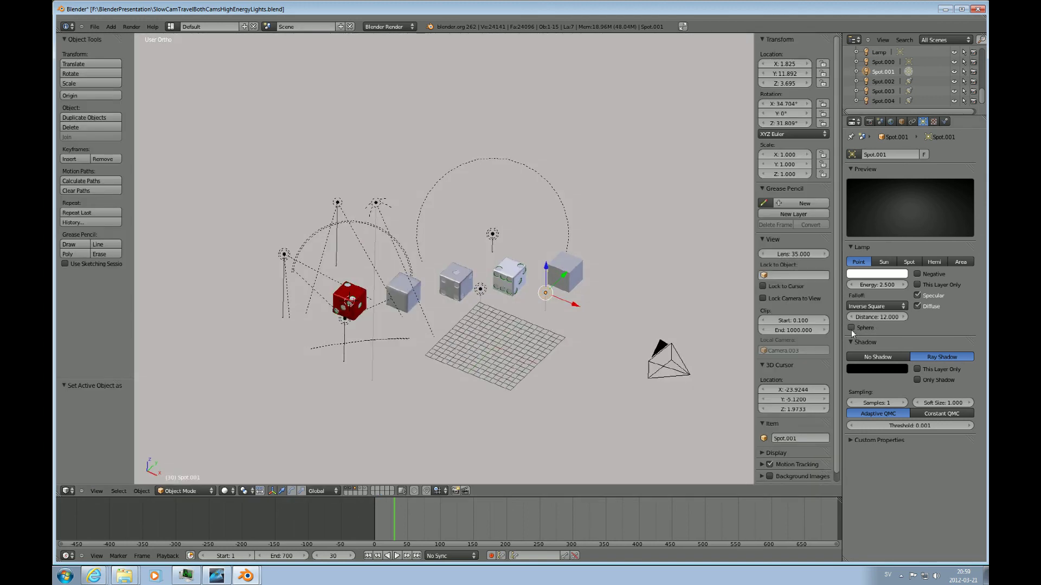
Enable Sphere falloff on Spot.001, view the scene from above, then minimize Blender.
left_click(852, 327)
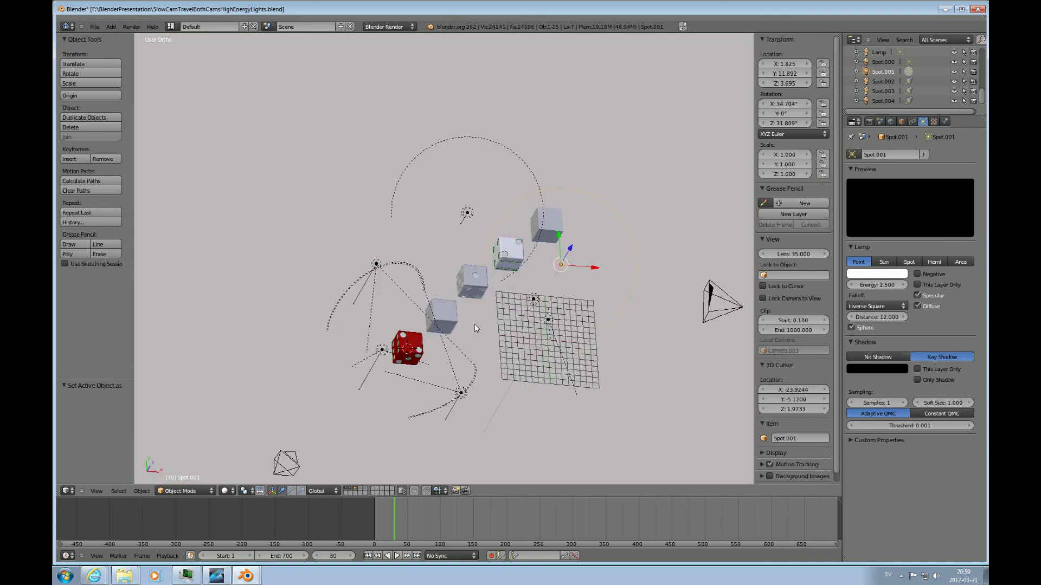
key("KP_1")
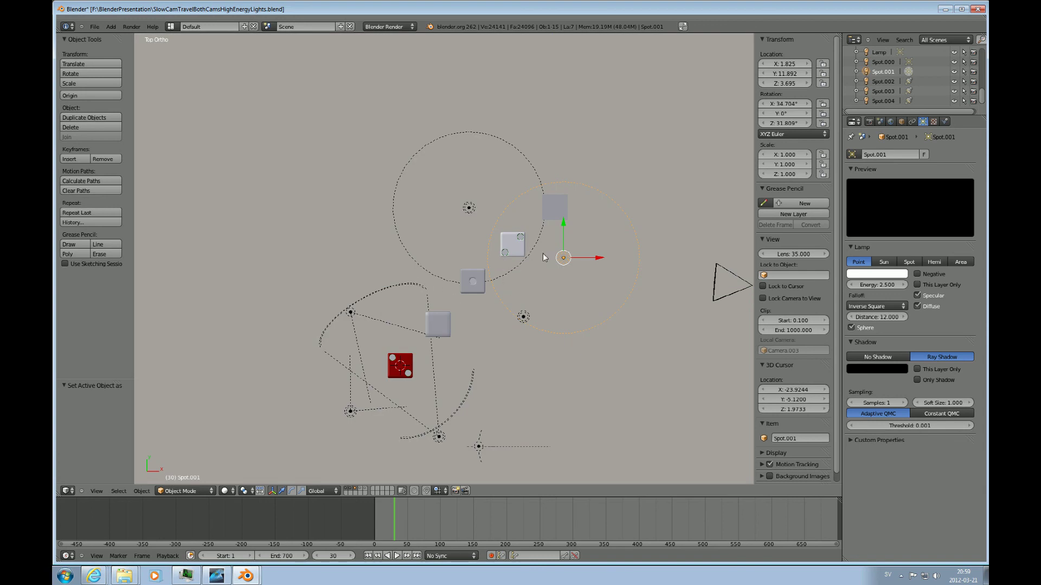
mouse_move(533, 248)
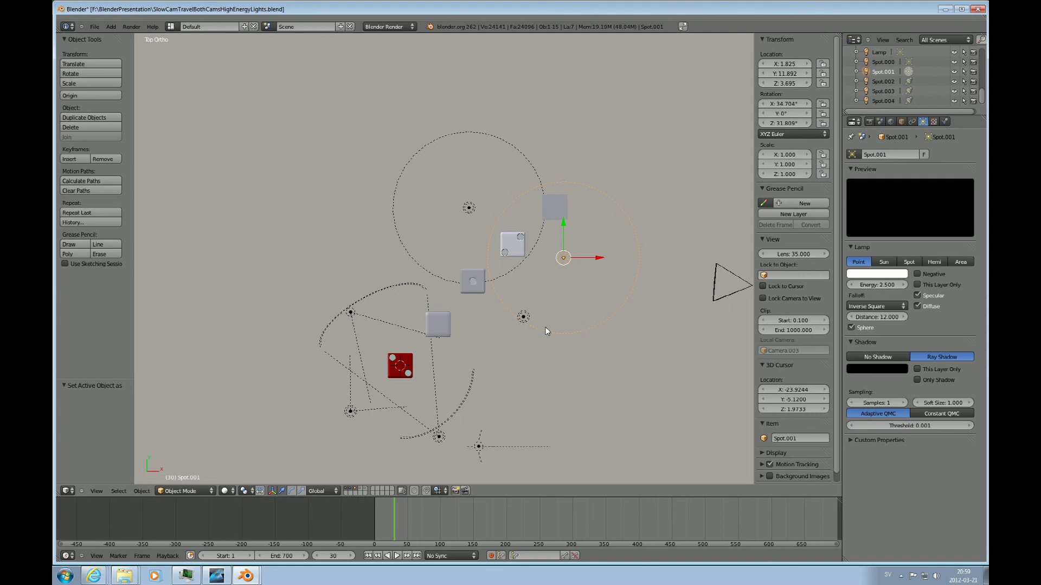
mouse_move(548, 302)
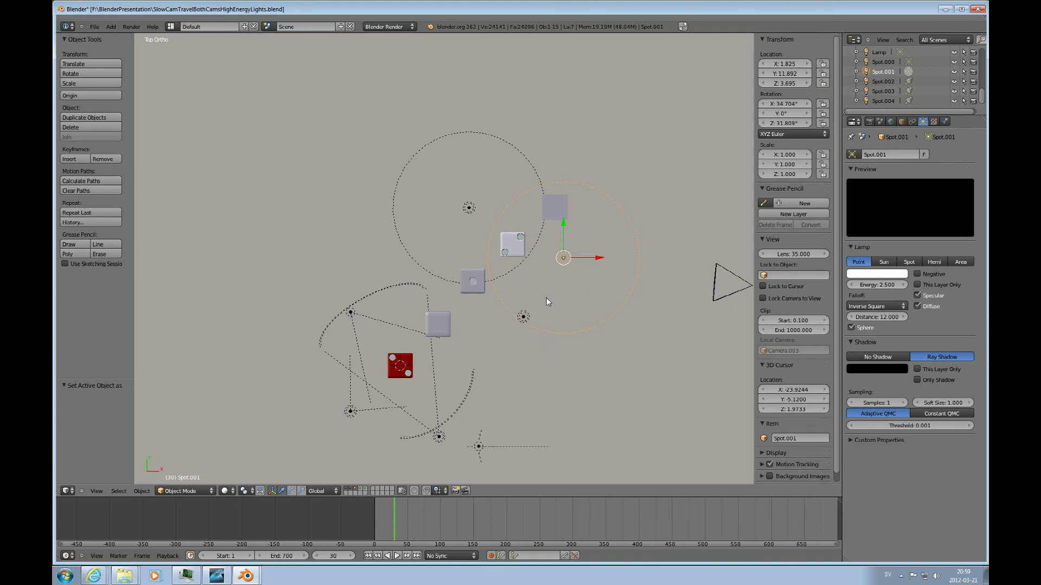
mouse_move(430, 412)
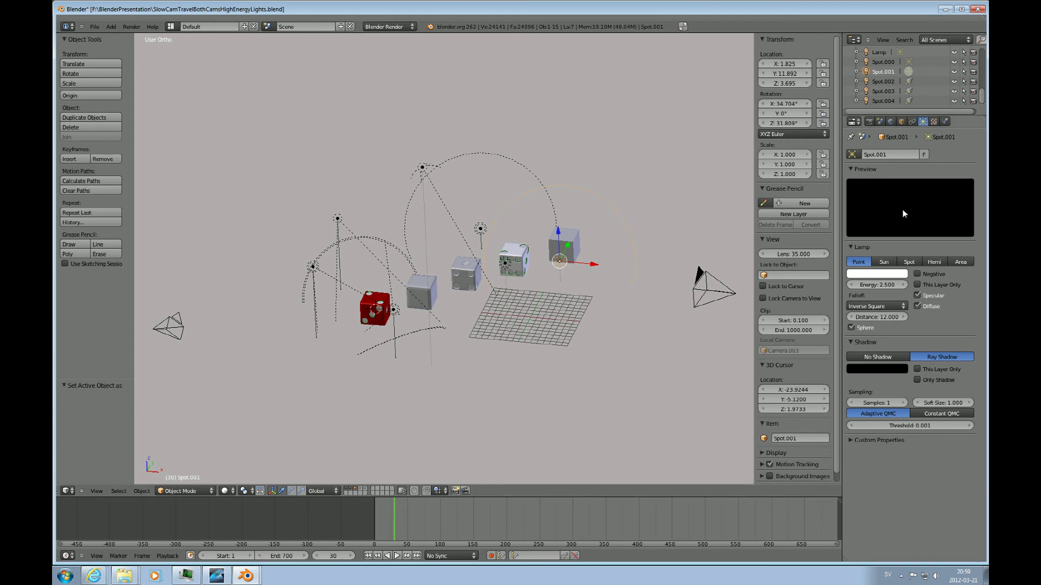
mouse_move(572, 307)
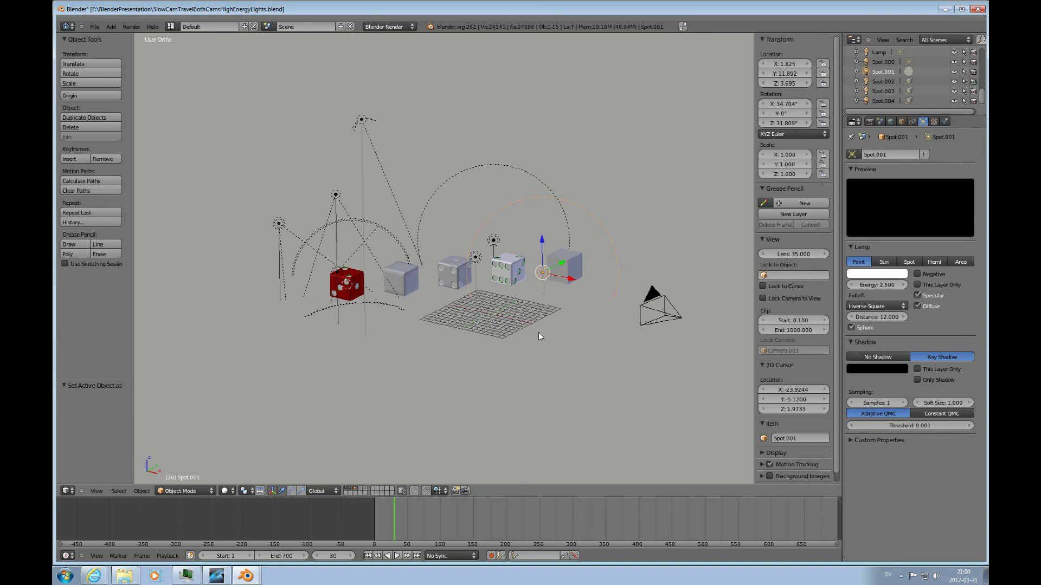
mouse_move(390, 240)
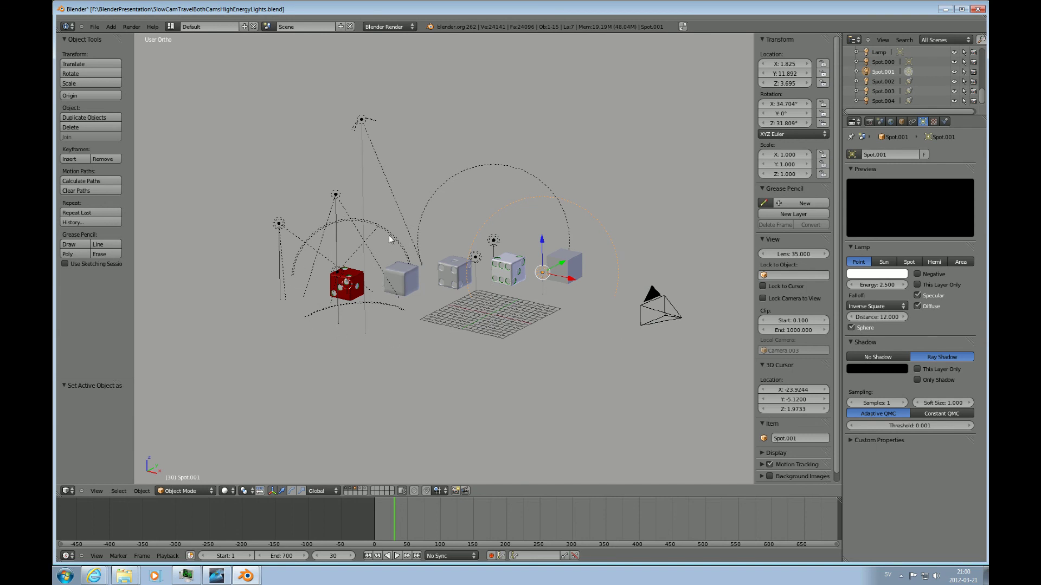
mouse_move(418, 288)
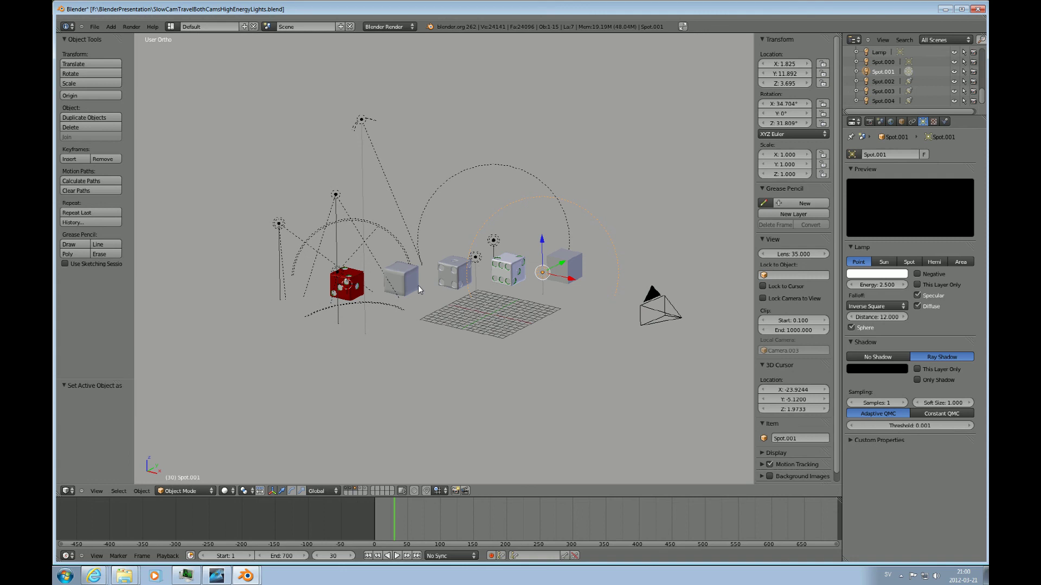
mouse_move(560, 280)
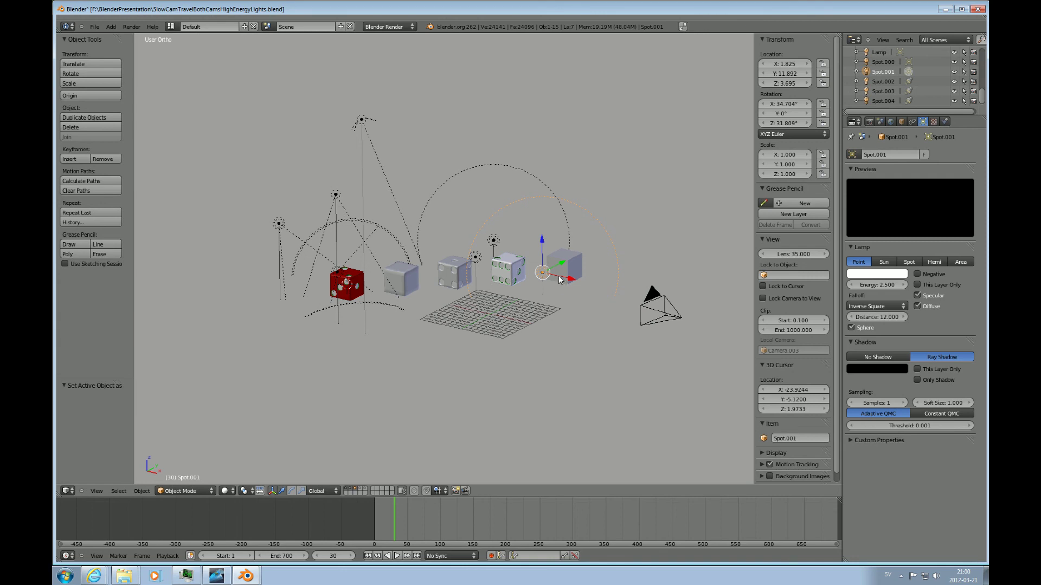
mouse_move(539, 282)
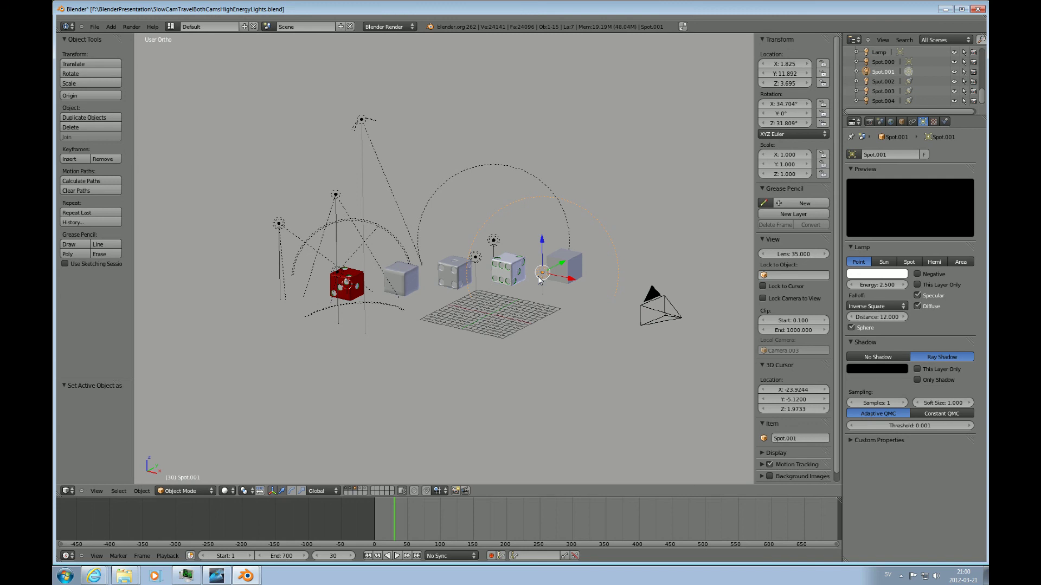
mouse_move(549, 367)
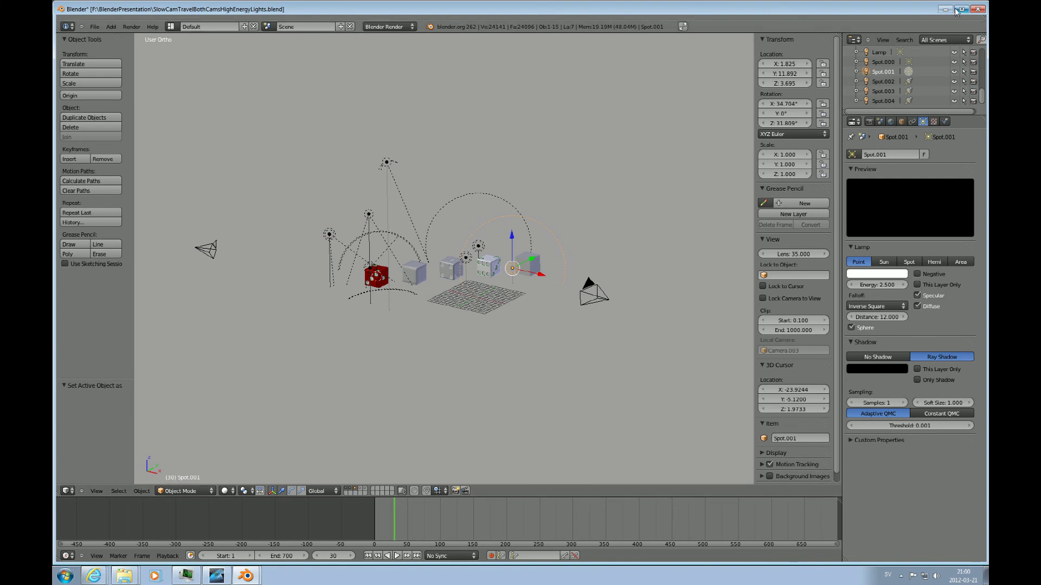
left_click(948, 9)
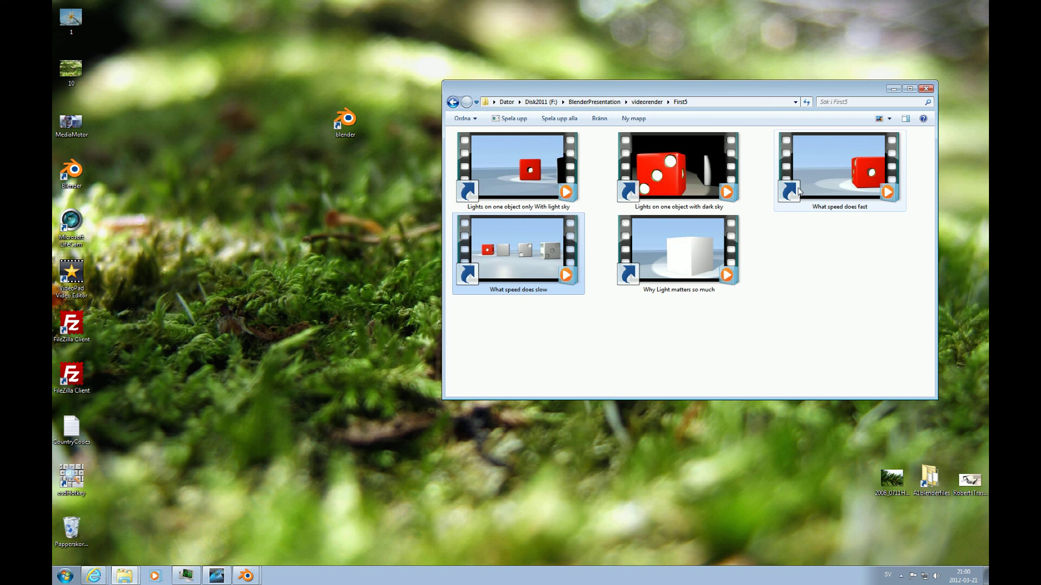